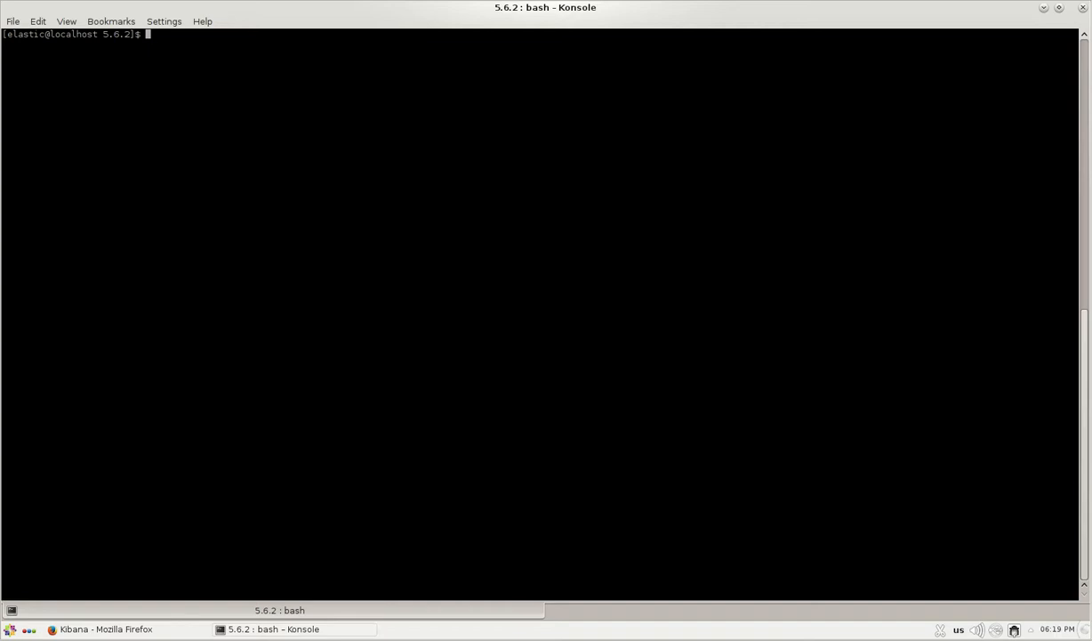
Step: Show the CentOS release in Konsole, then switch to the Kibana browser window
type("cat /etc/red")
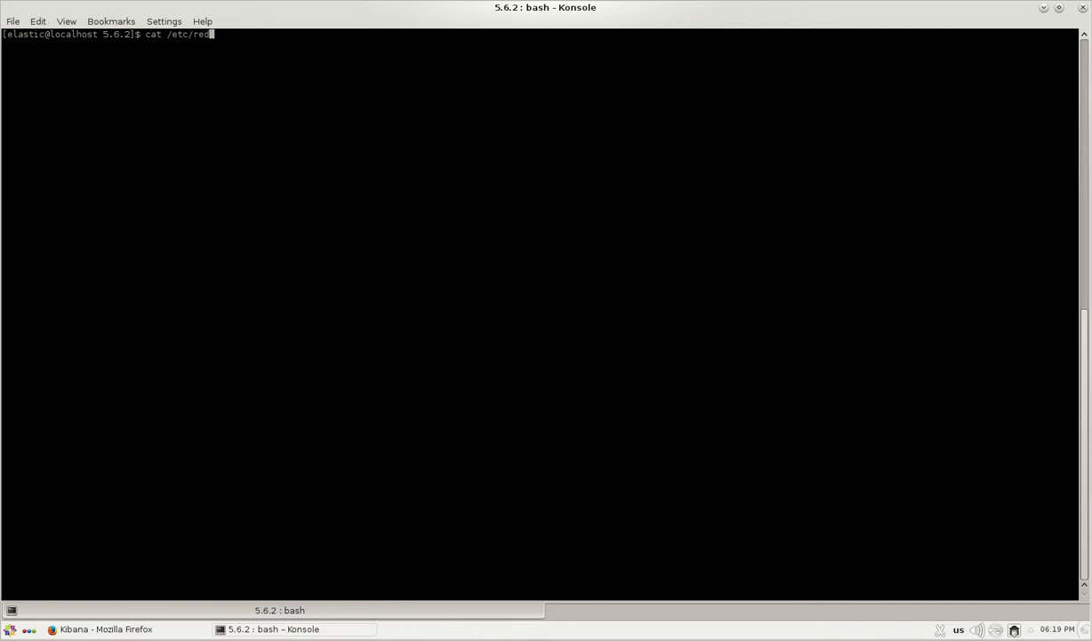
key("Return")
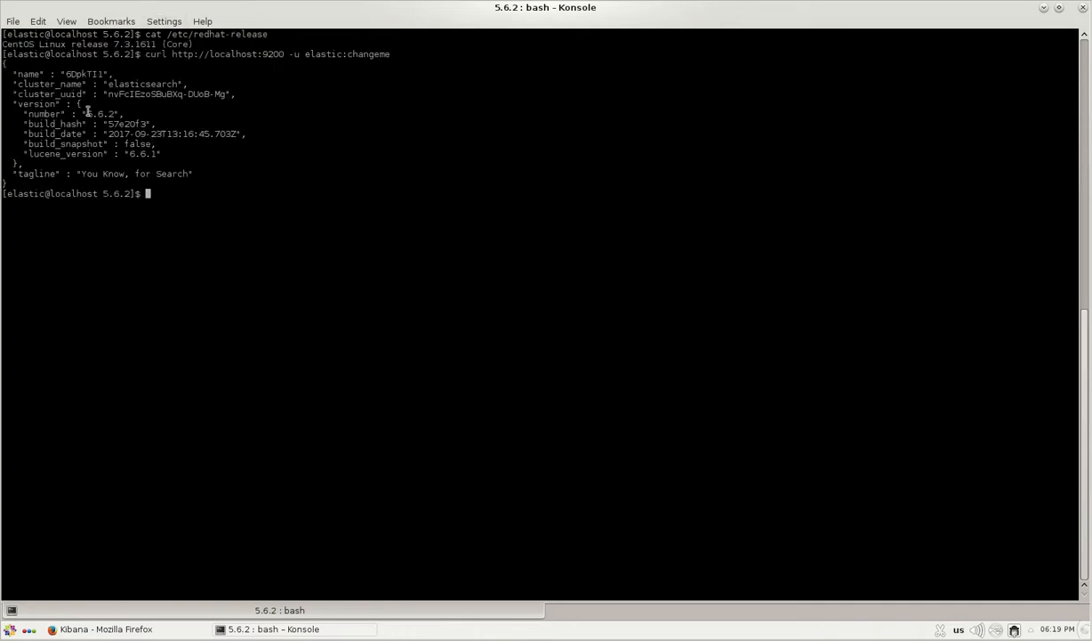
left_click(100, 630)
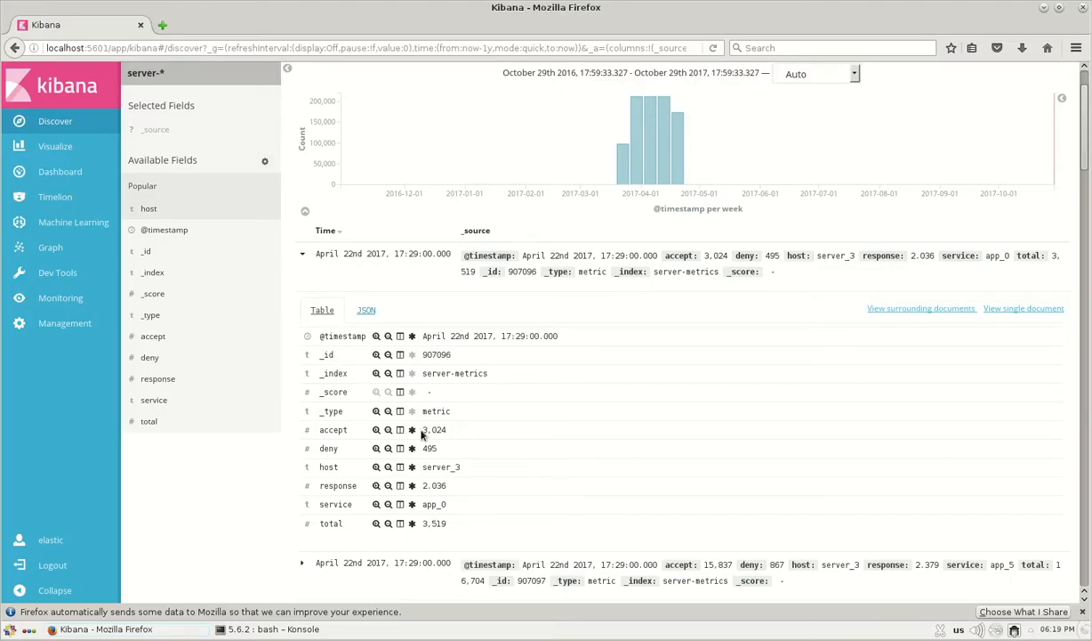
Step: Highlight the document's deny 495, response 2.036, host server_3 and service app_0 values
double_click(434, 429)
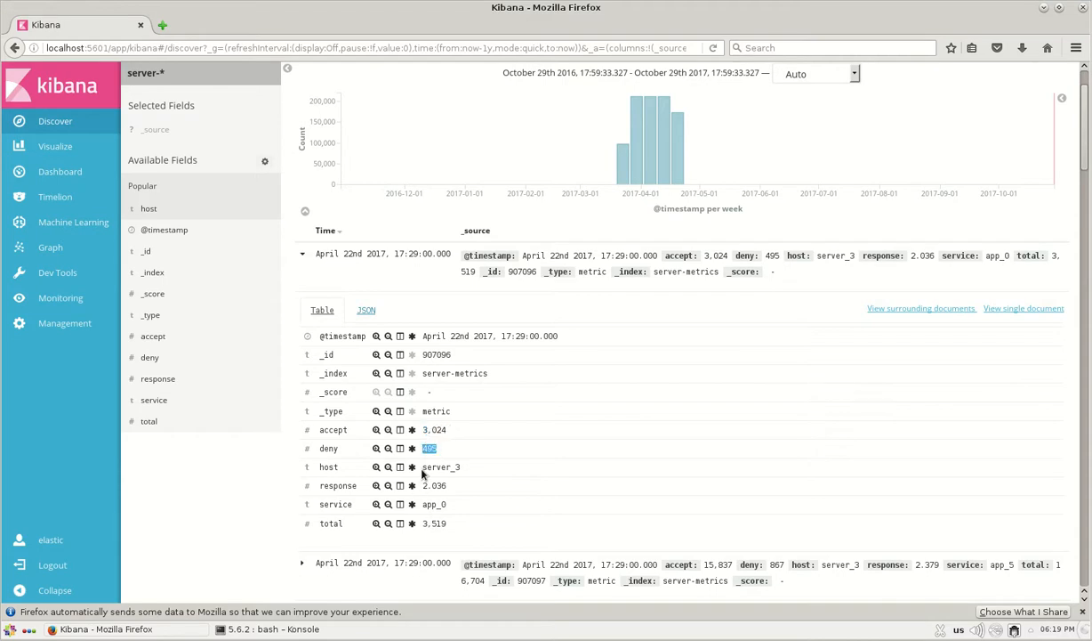
mouse_move(462, 473)
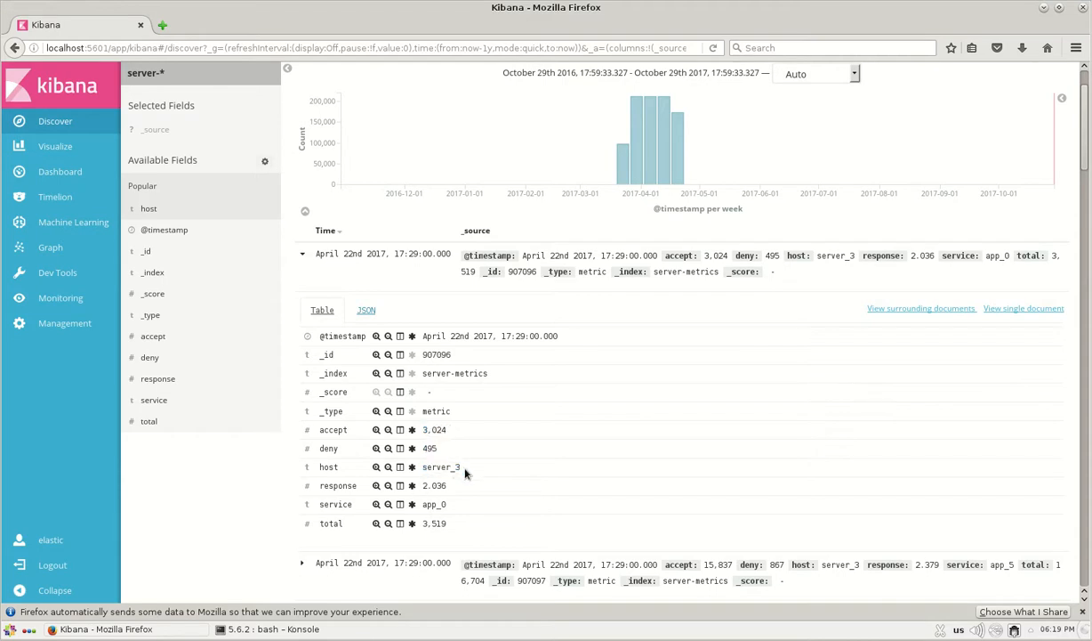
double_click(434, 484)
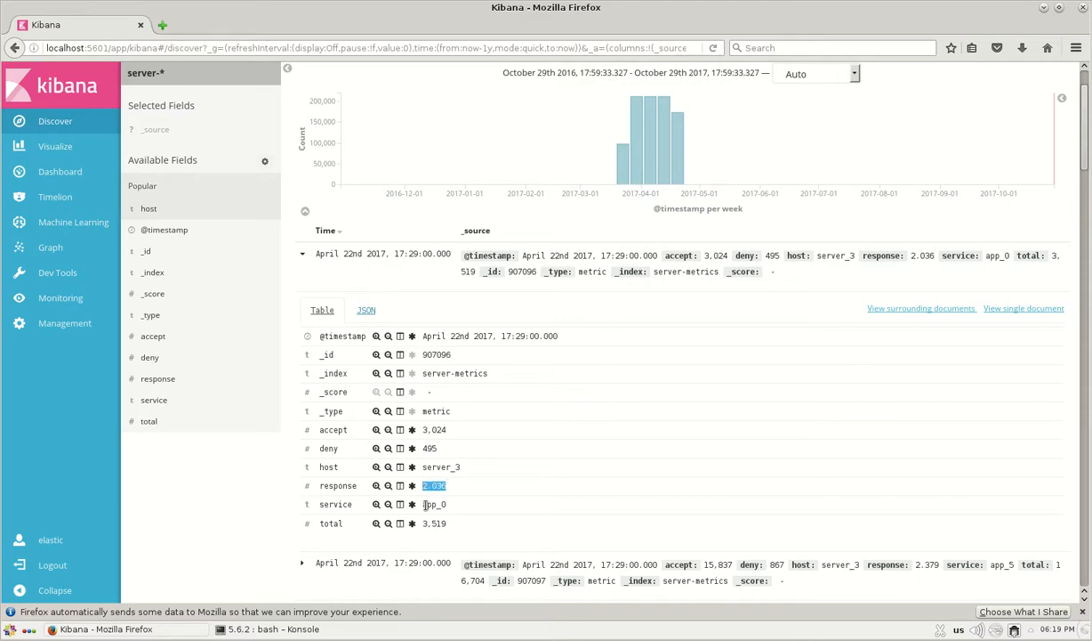
double_click(434, 503)
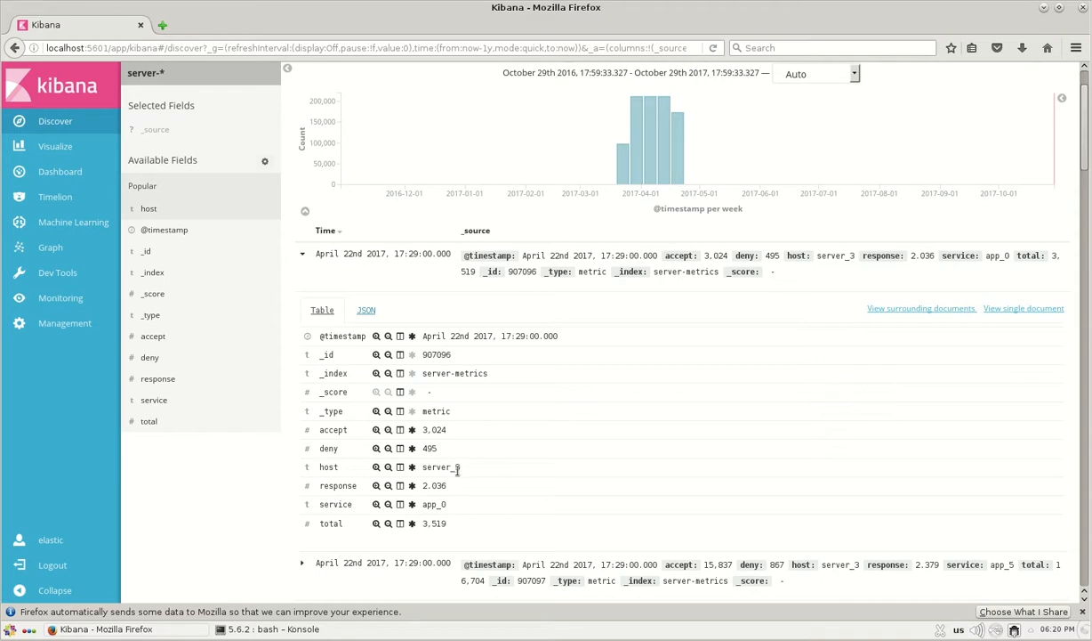
double_click(442, 466)
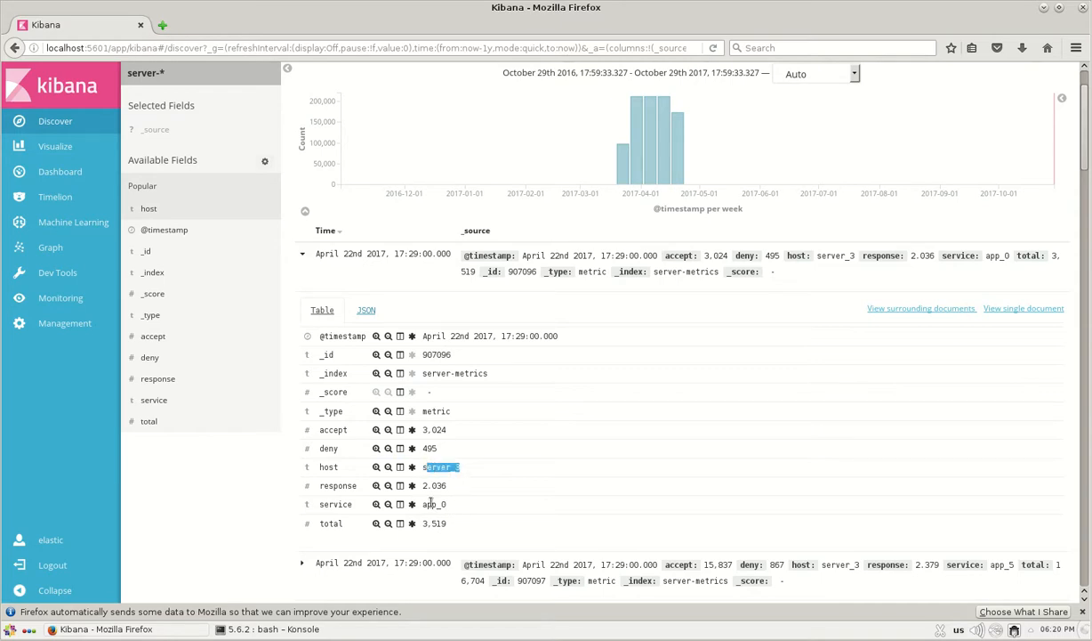
double_click(434, 523)
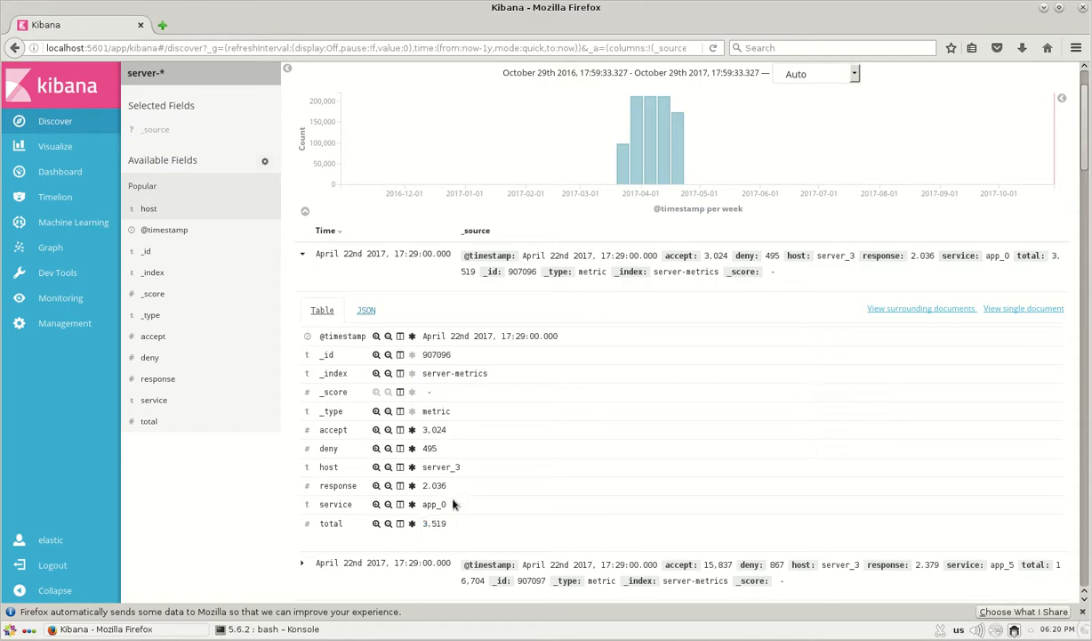
mouse_move(473, 466)
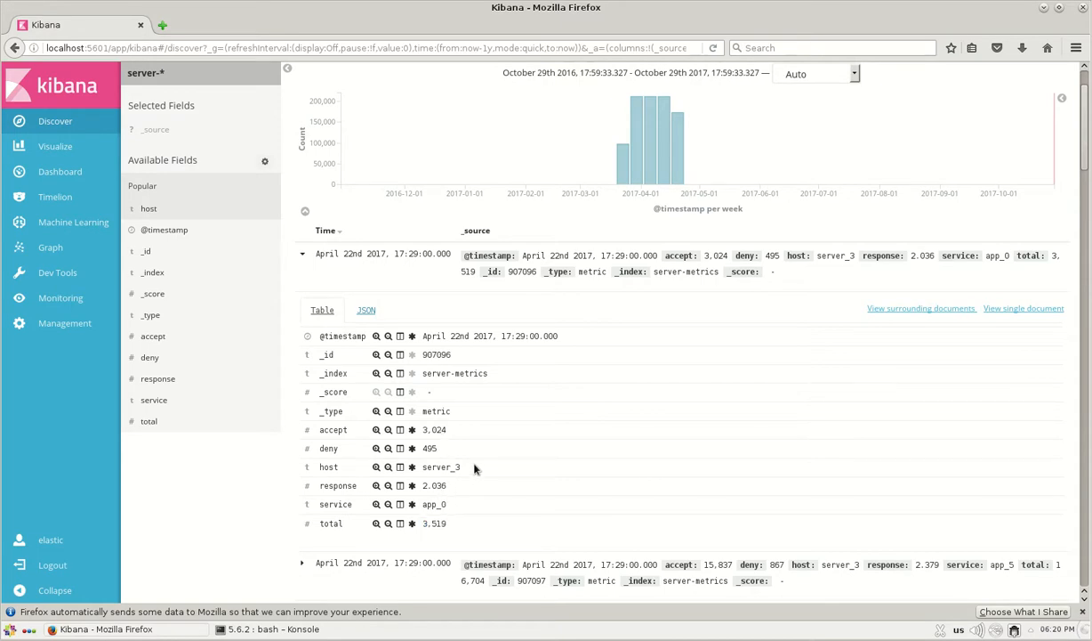
mouse_move(459, 466)
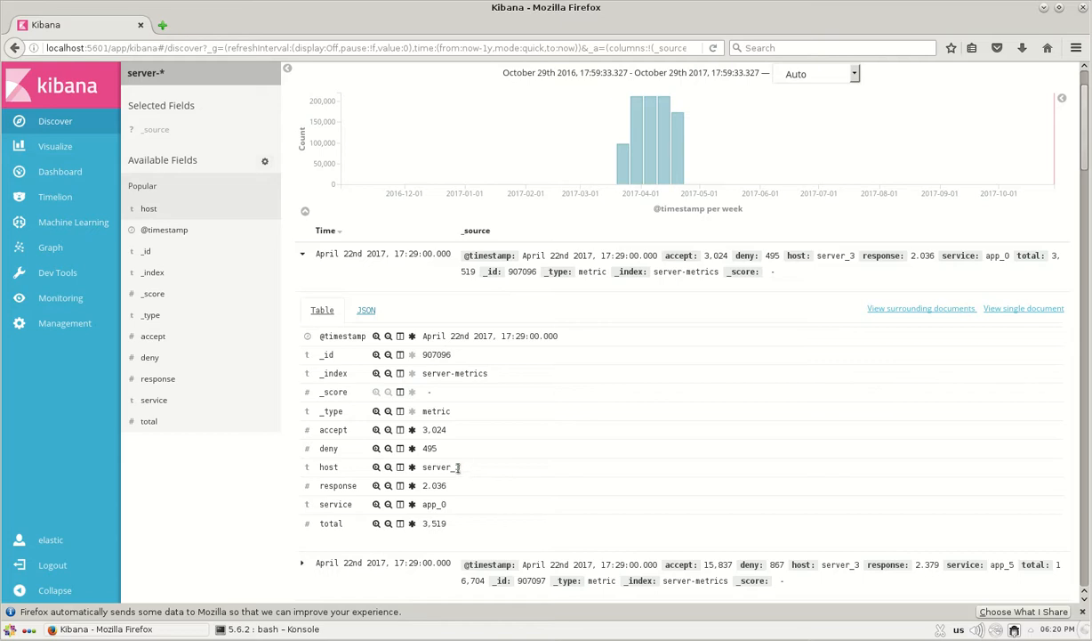
double_click(441, 466)
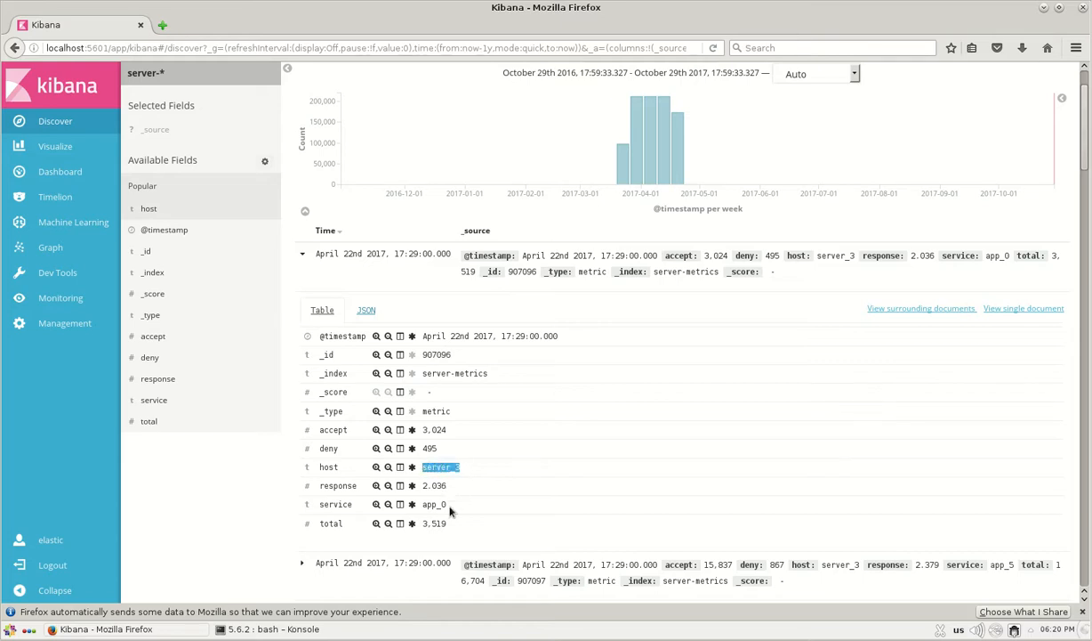
double_click(434, 503)
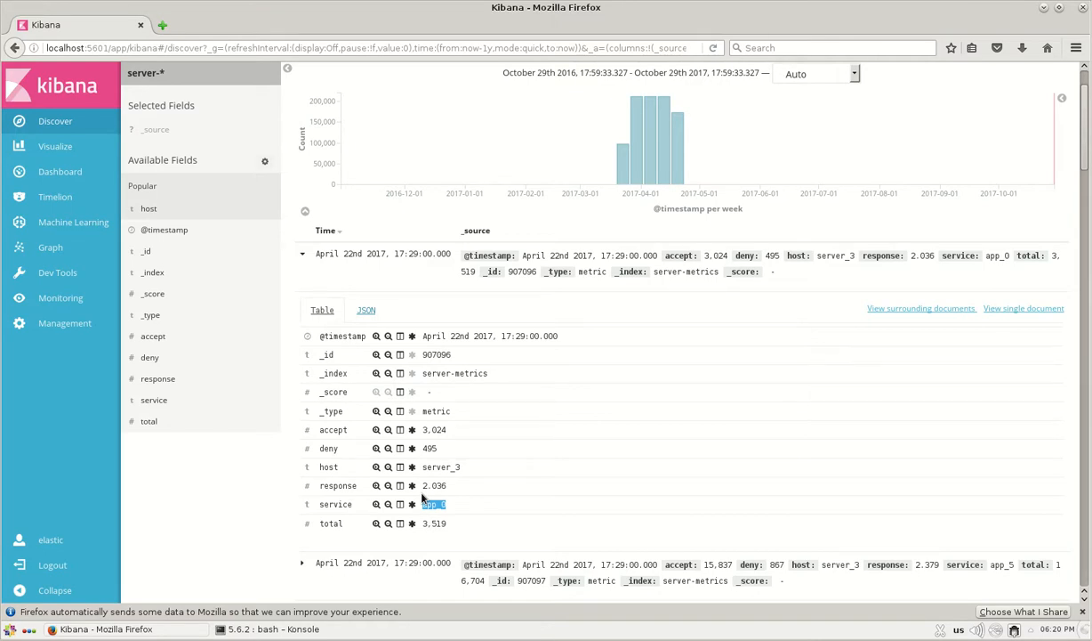
Step: Launch the Graph app from the sidebar in a new browser tab
right_click(434, 504)
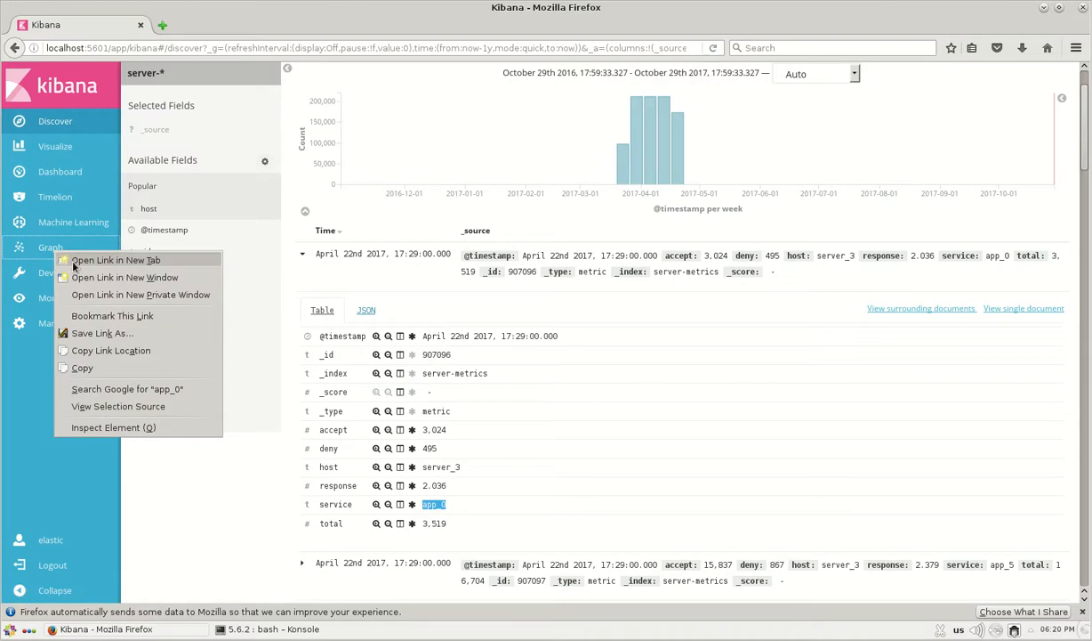
left_click(116, 260)
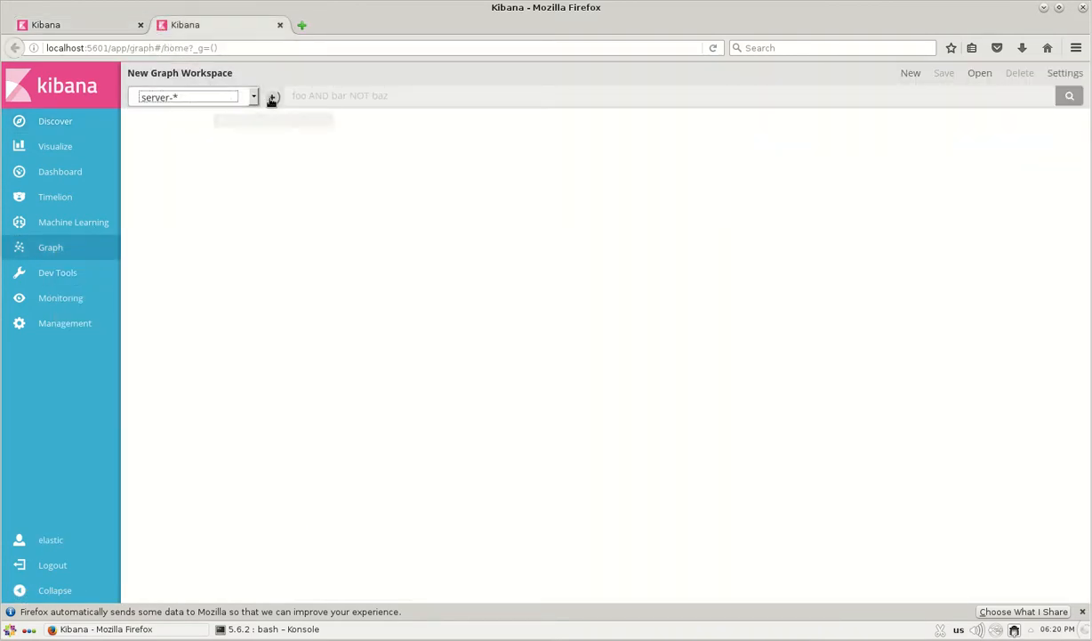
Step: Add host and service as vertex field sources, giving service the letter A icon
left_click(272, 96)
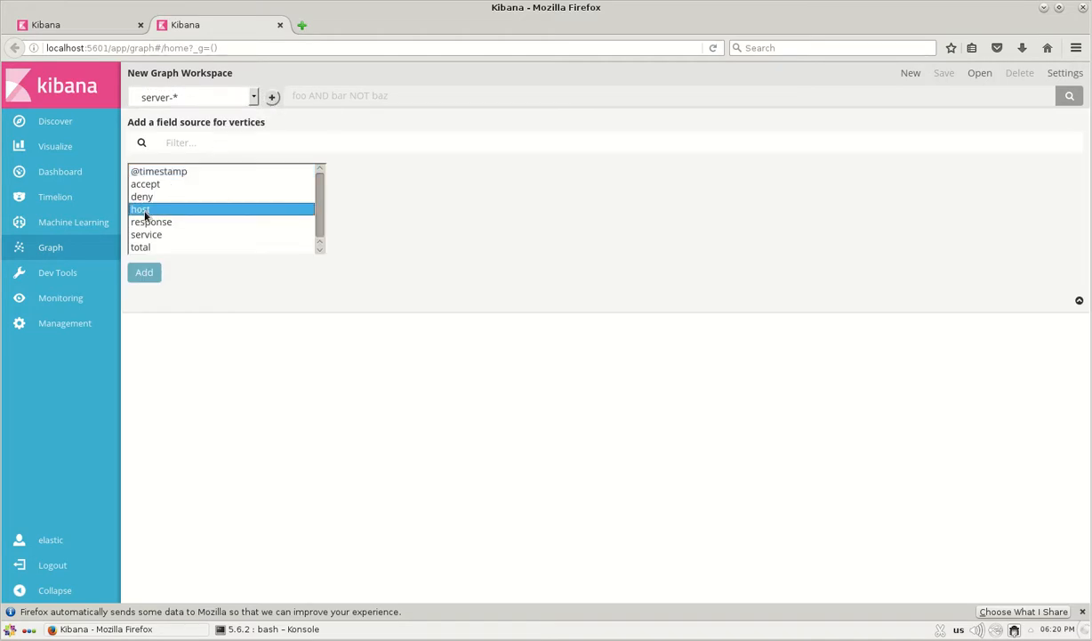
left_click(143, 270)
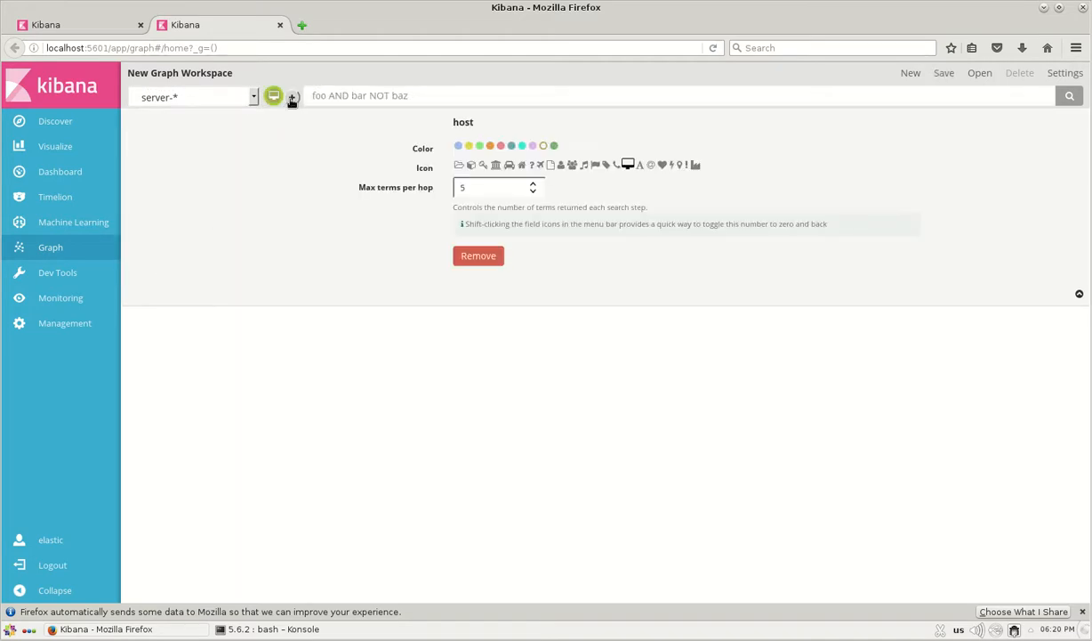
left_click(292, 96)
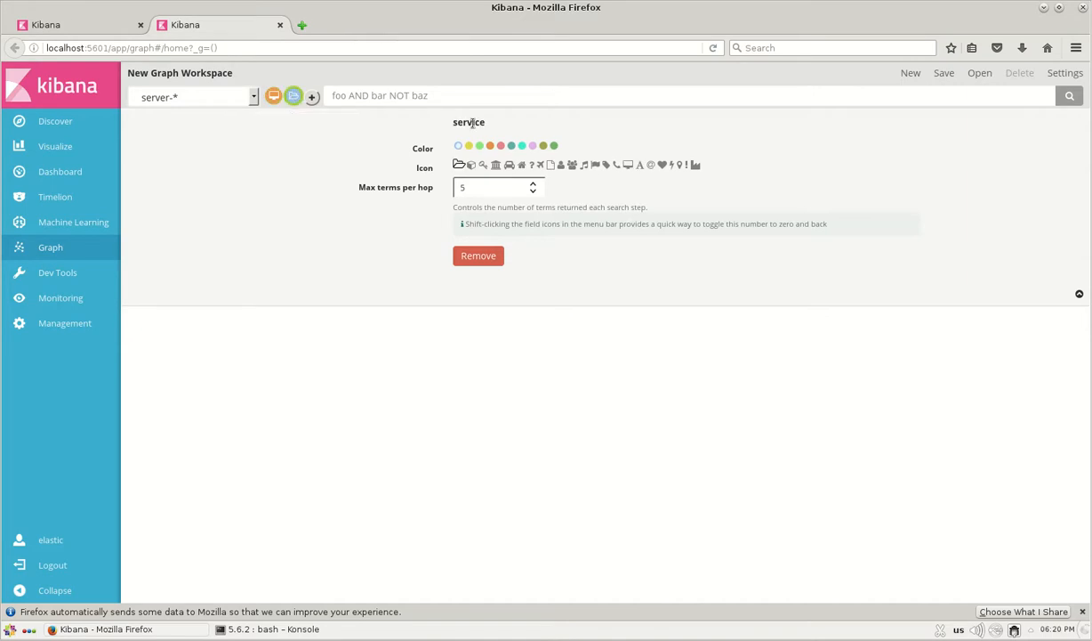
left_click(639, 163)
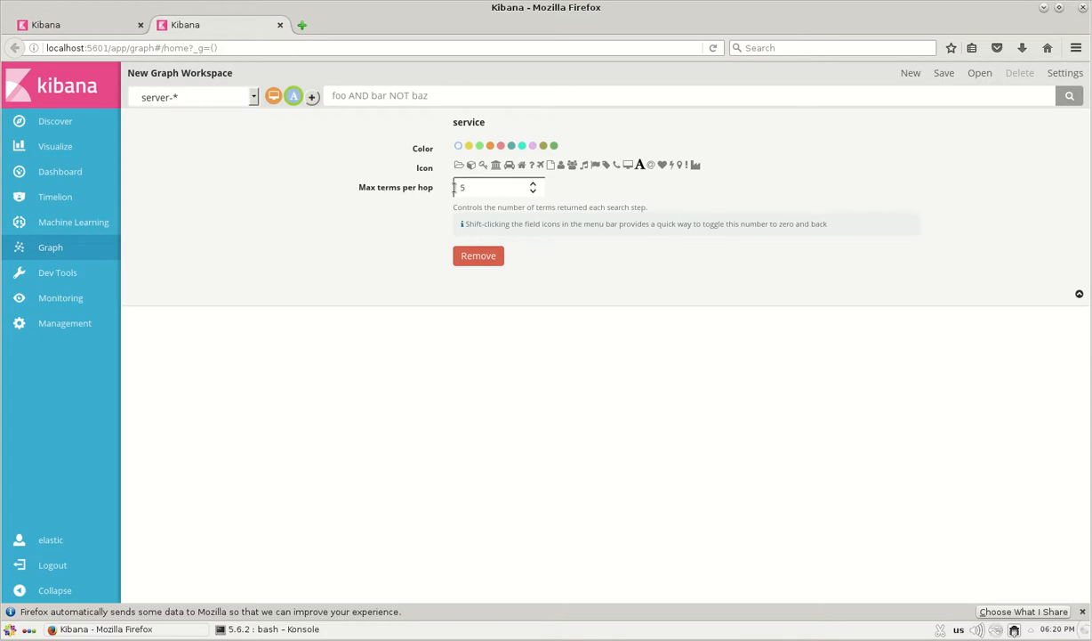
mouse_move(349, 117)
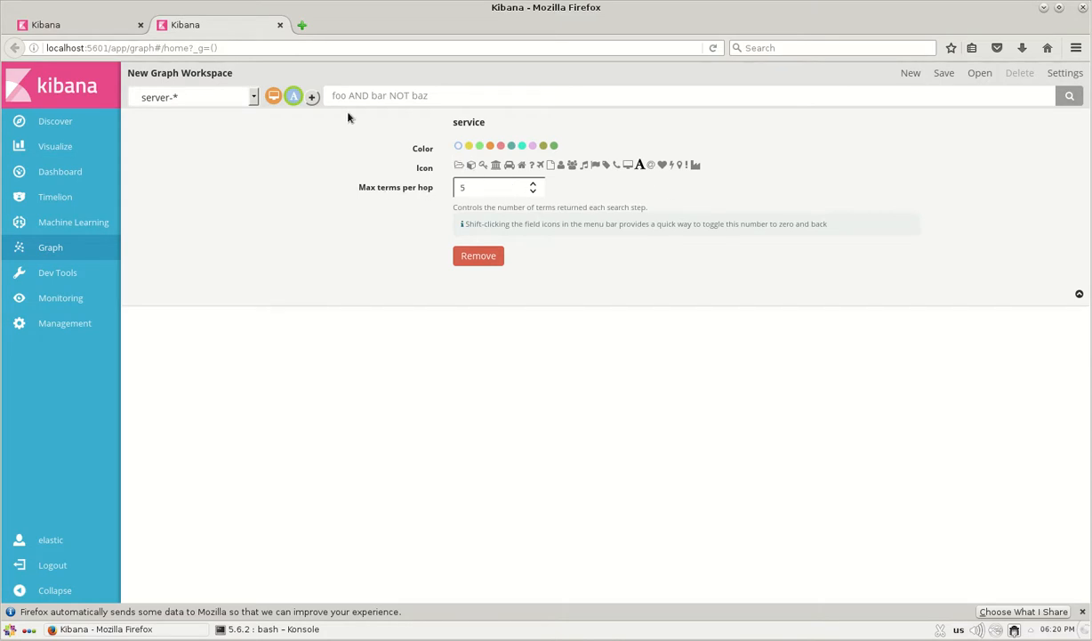
mouse_move(327, 140)
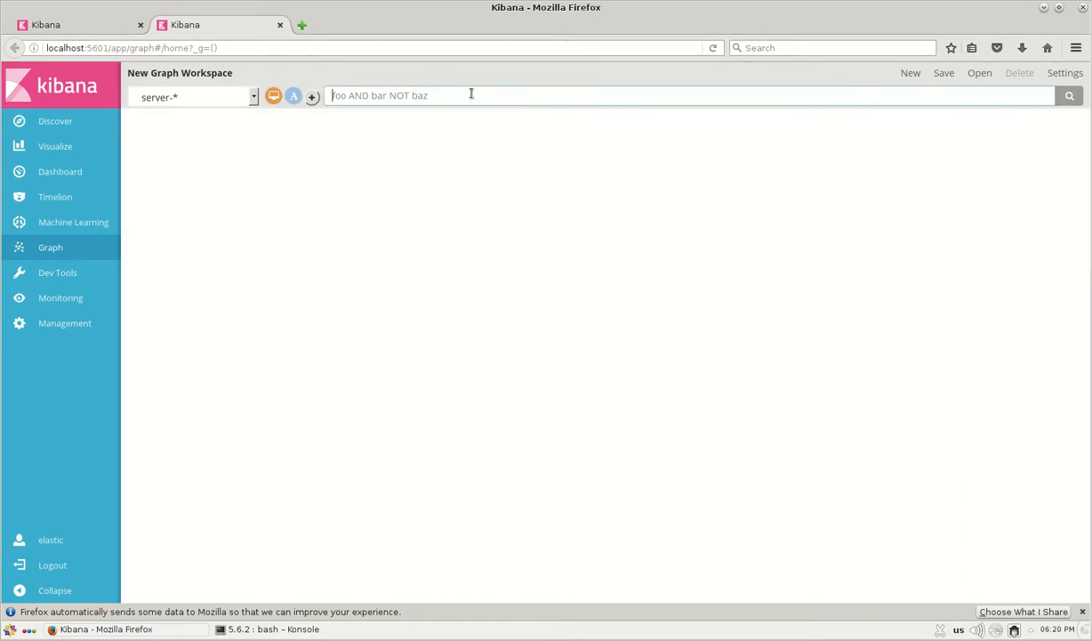
Step: Search the graph for server_1 and inspect the app_5–server_1 link summary
type("server_1")
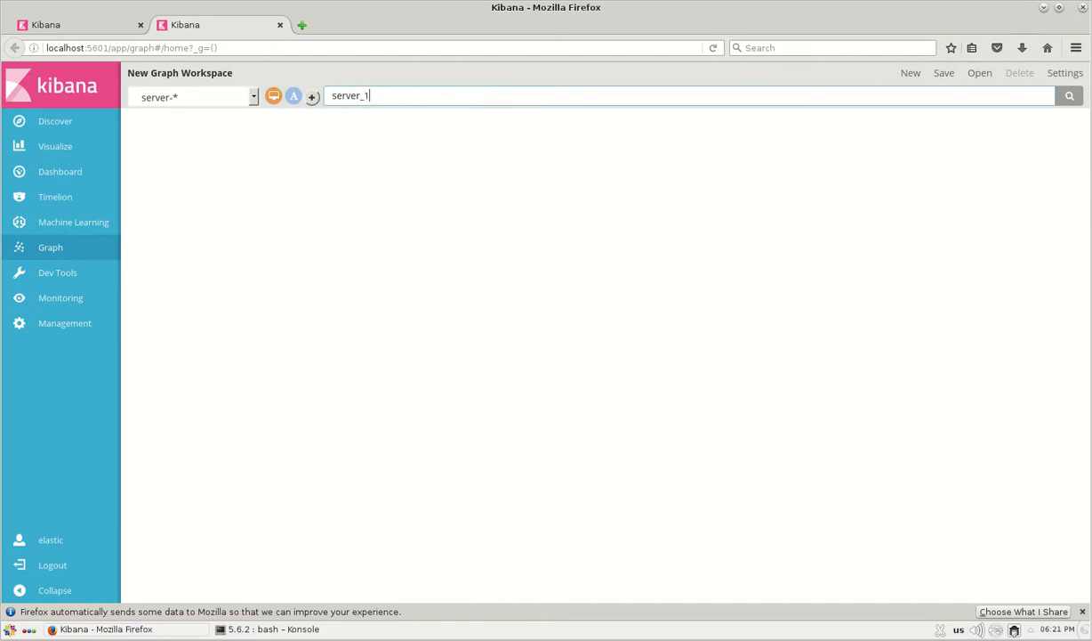
left_click(1070, 96)
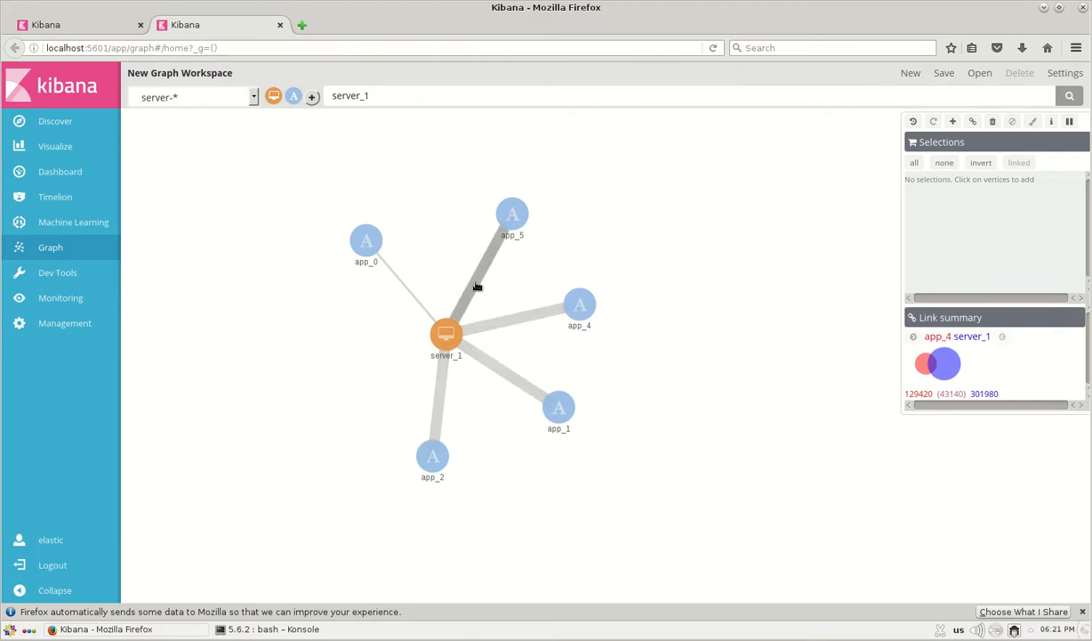
left_click(512, 214)
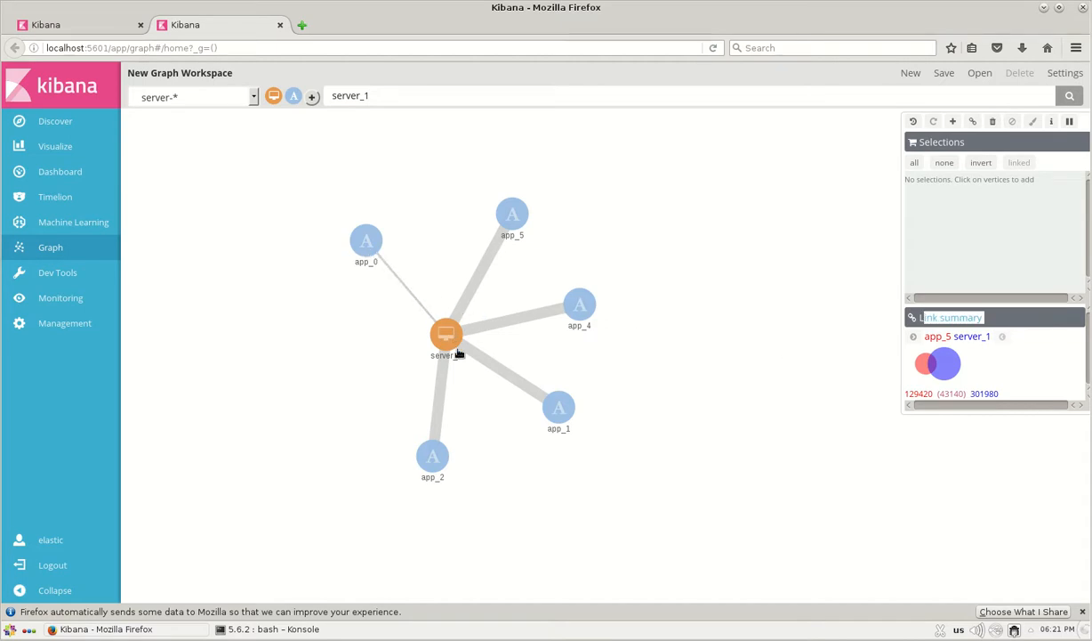
mouse_move(415, 288)
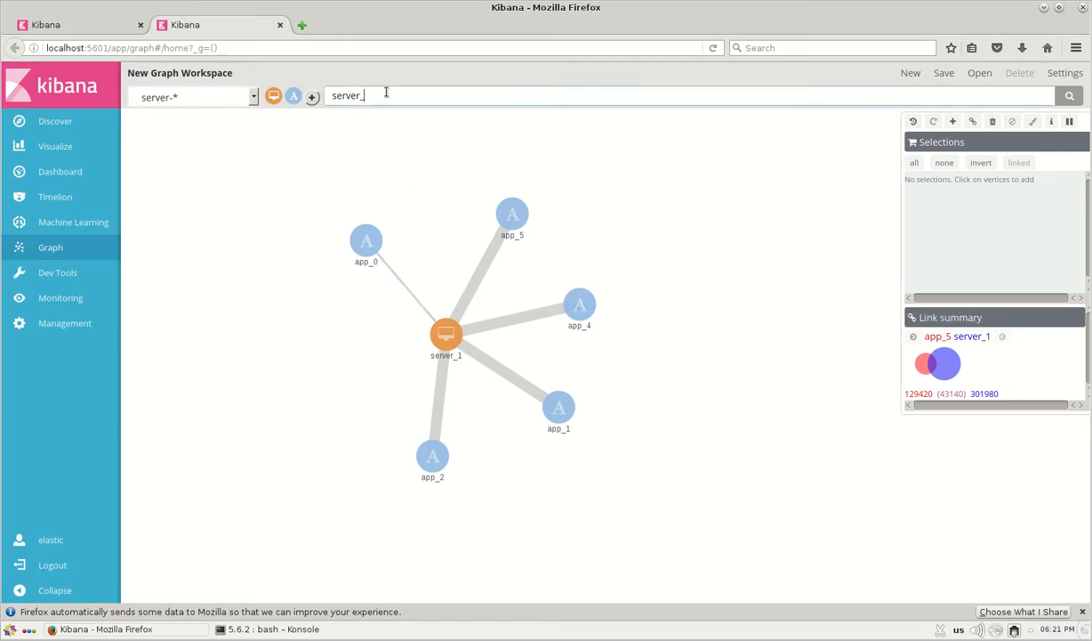
Step: Search another server, expand the selection, add links between shown terms, then undo the expansion
left_click(1069, 96)
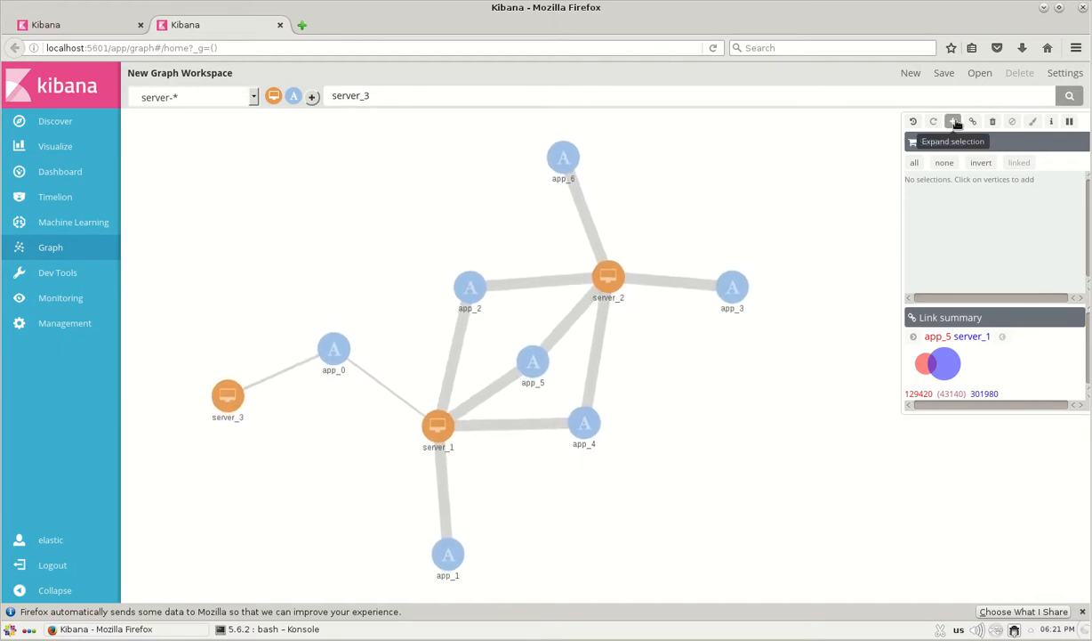
left_click(953, 121)
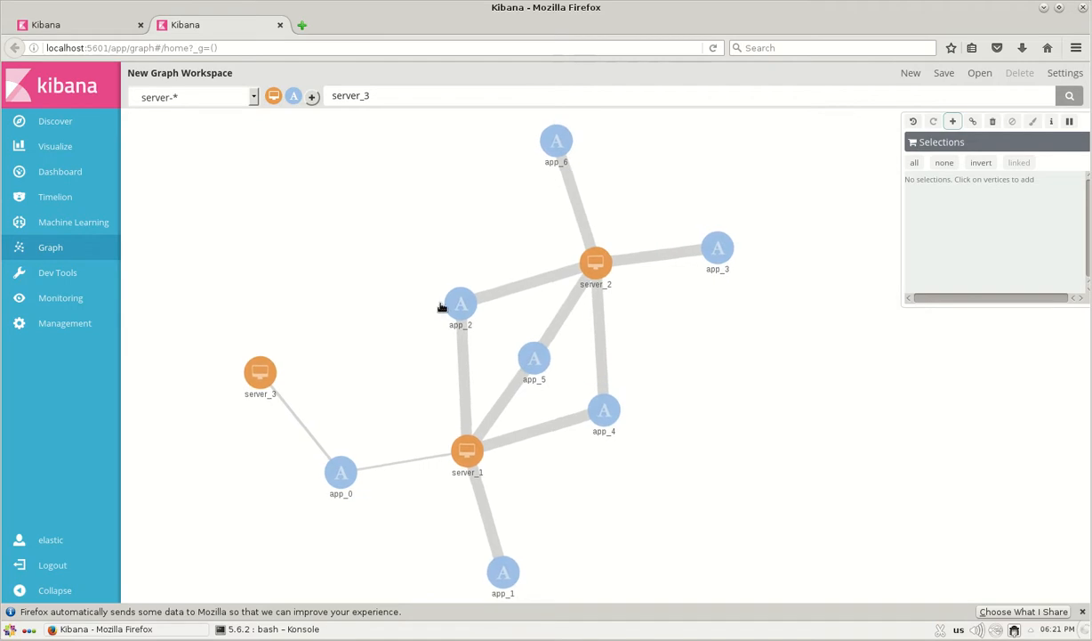
mouse_move(974, 121)
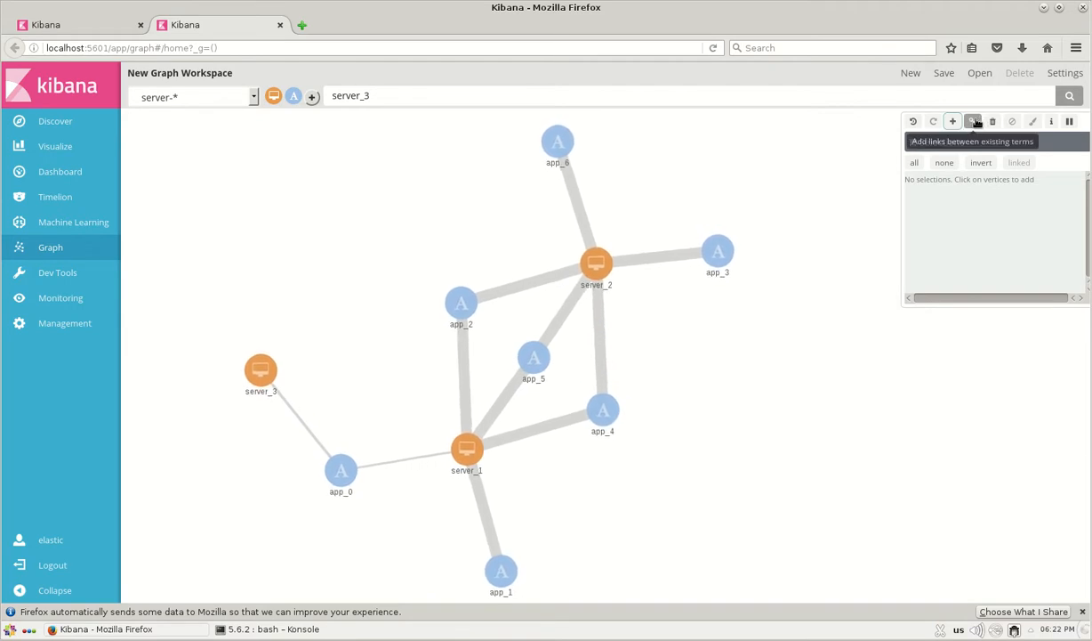
left_click(971, 121)
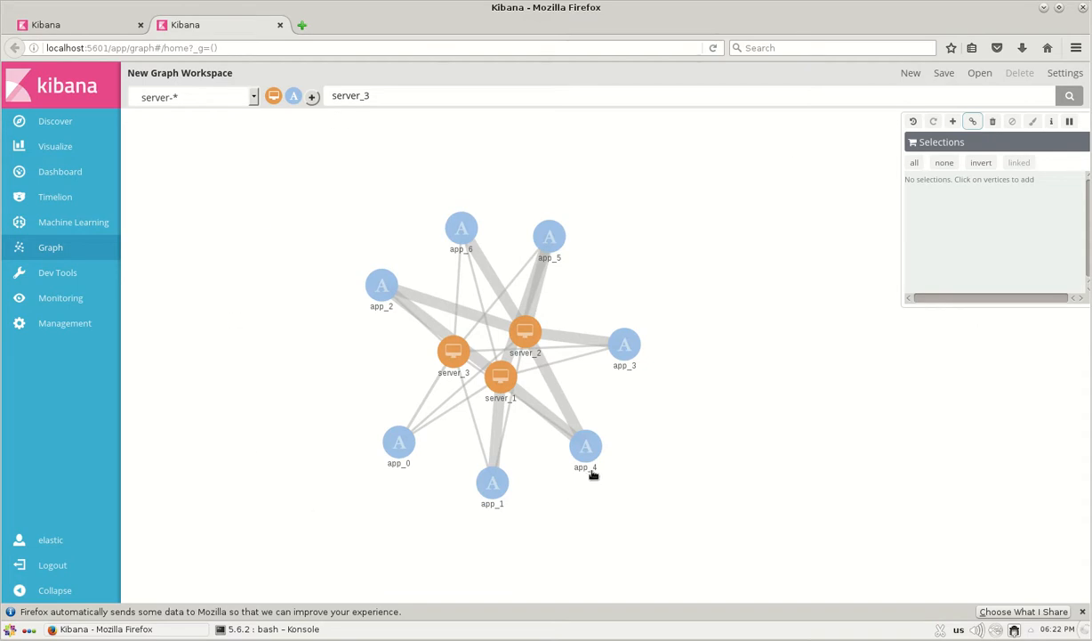
mouse_move(651, 406)
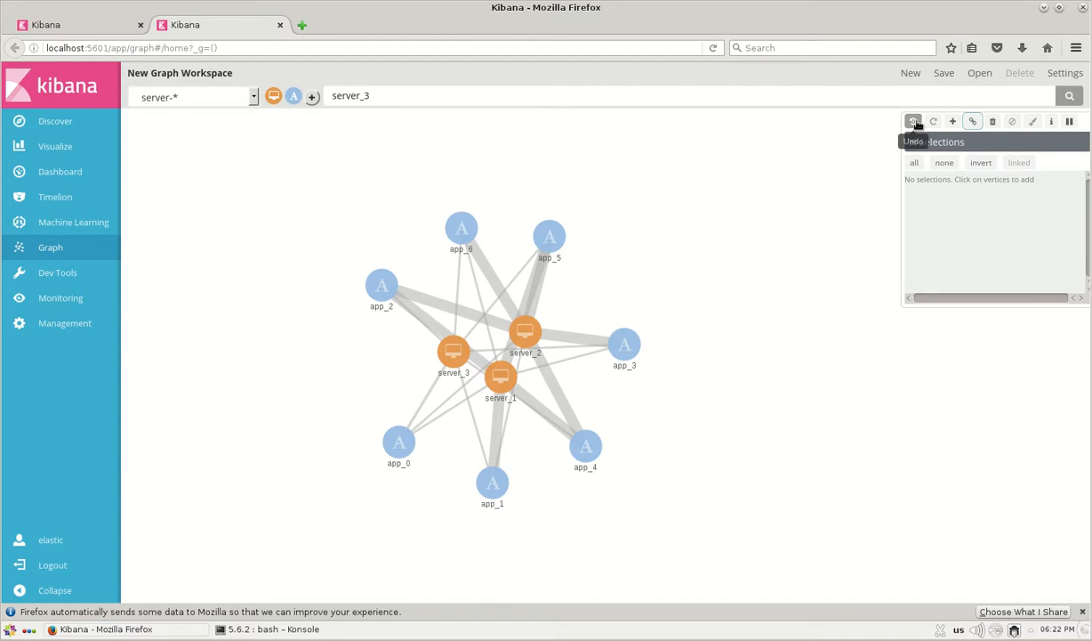
left_click(993, 121)
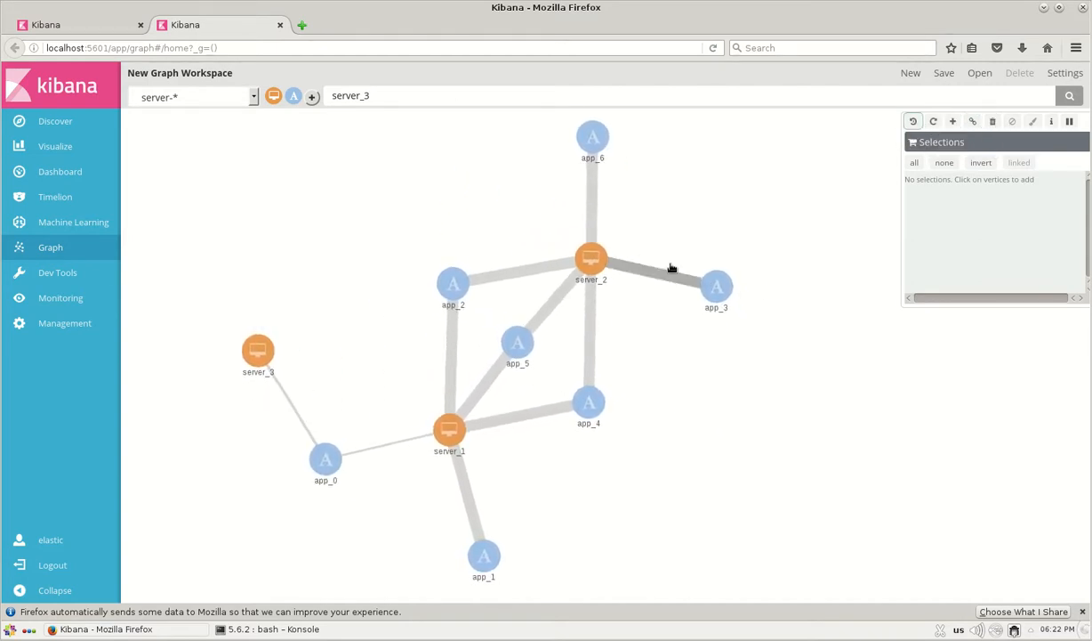
mouse_move(1013, 121)
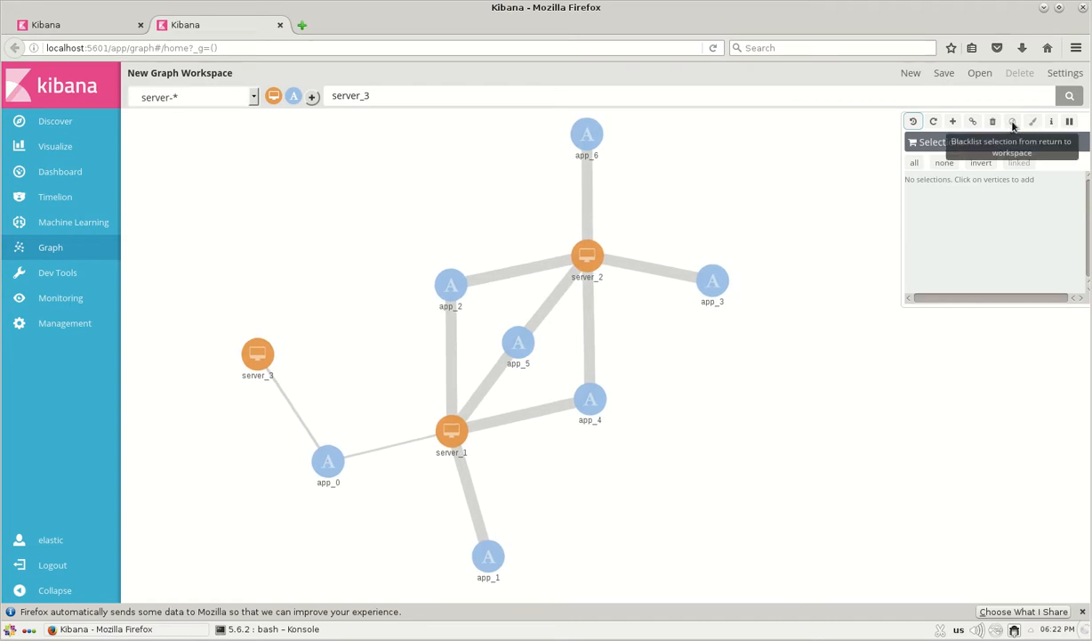
Step: Select the app_6 vertex and blacklist it from the workspace
left_click(587, 135)
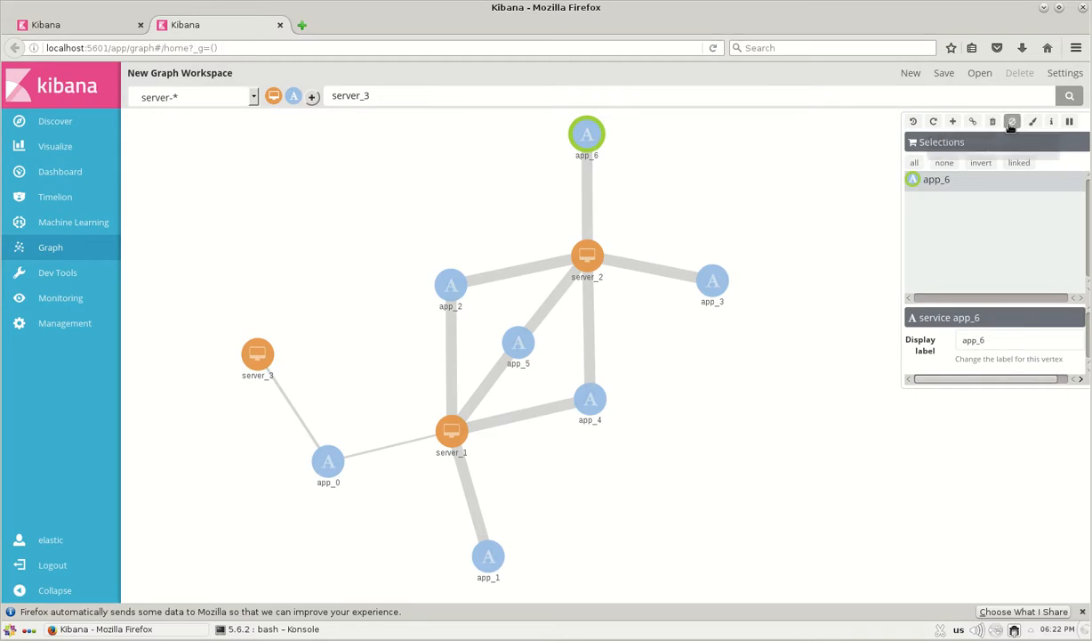
mouse_move(1013, 121)
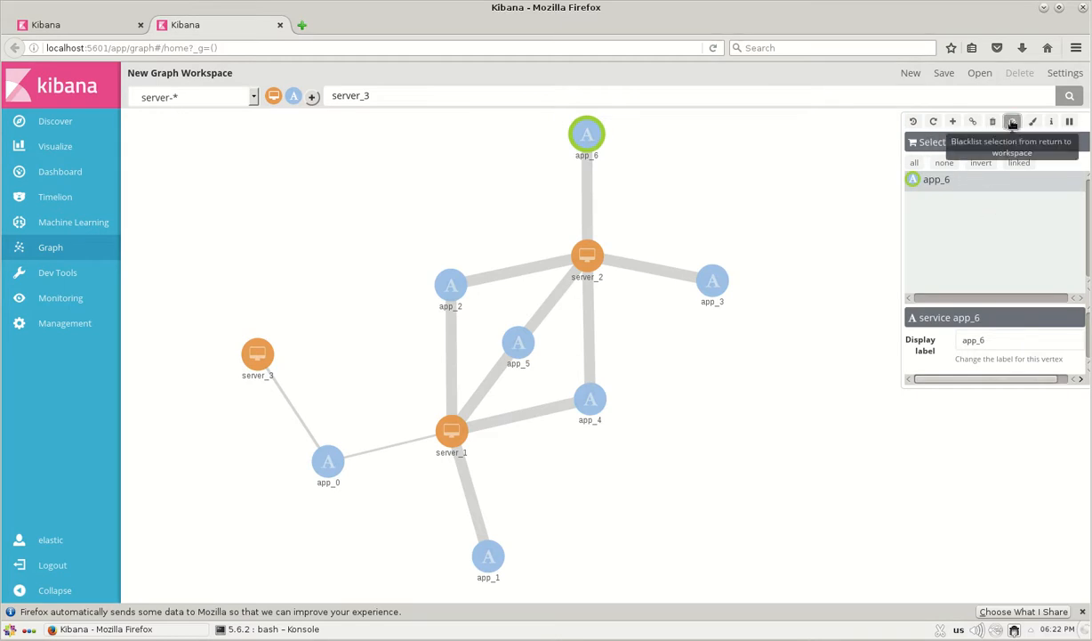
left_click(1013, 121)
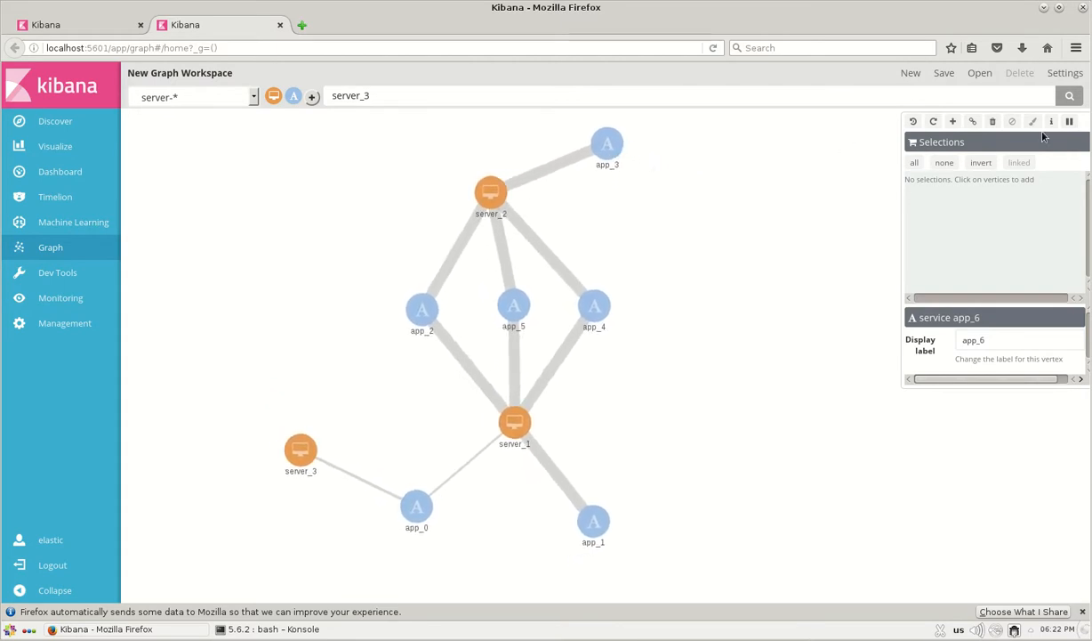
Step: Select the app_3 vertex and bring up its colour styling options
left_click(607, 142)
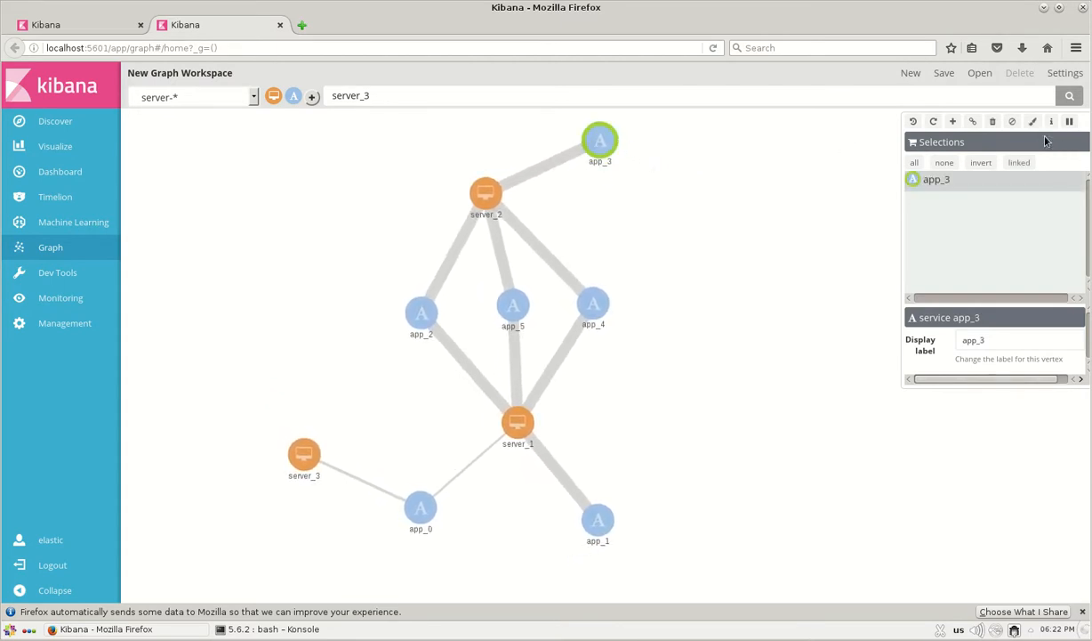
mouse_move(1032, 121)
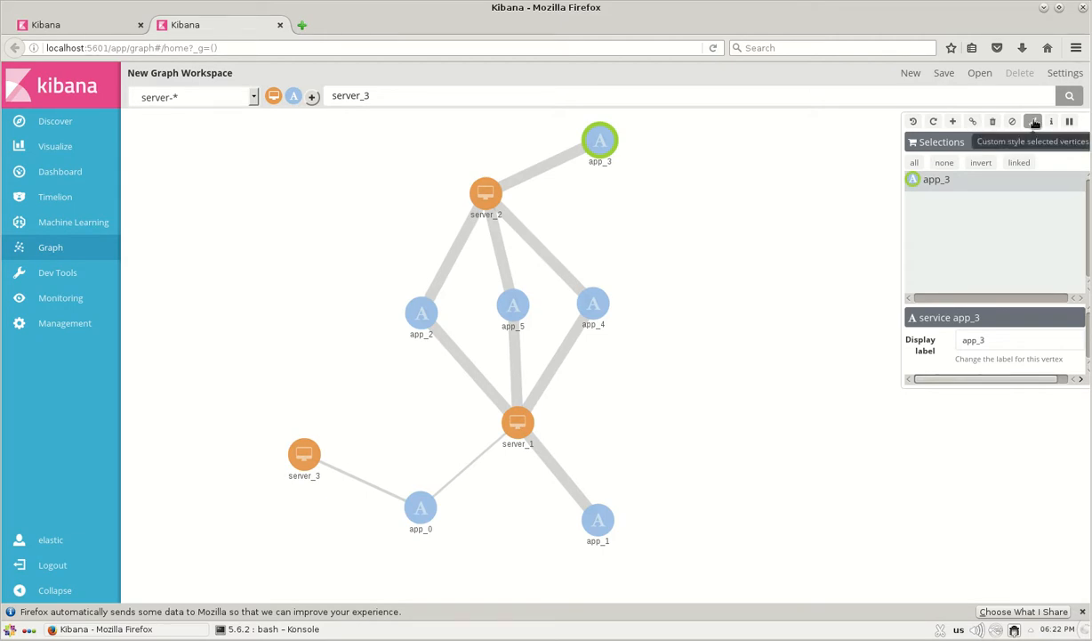
left_click(1032, 121)
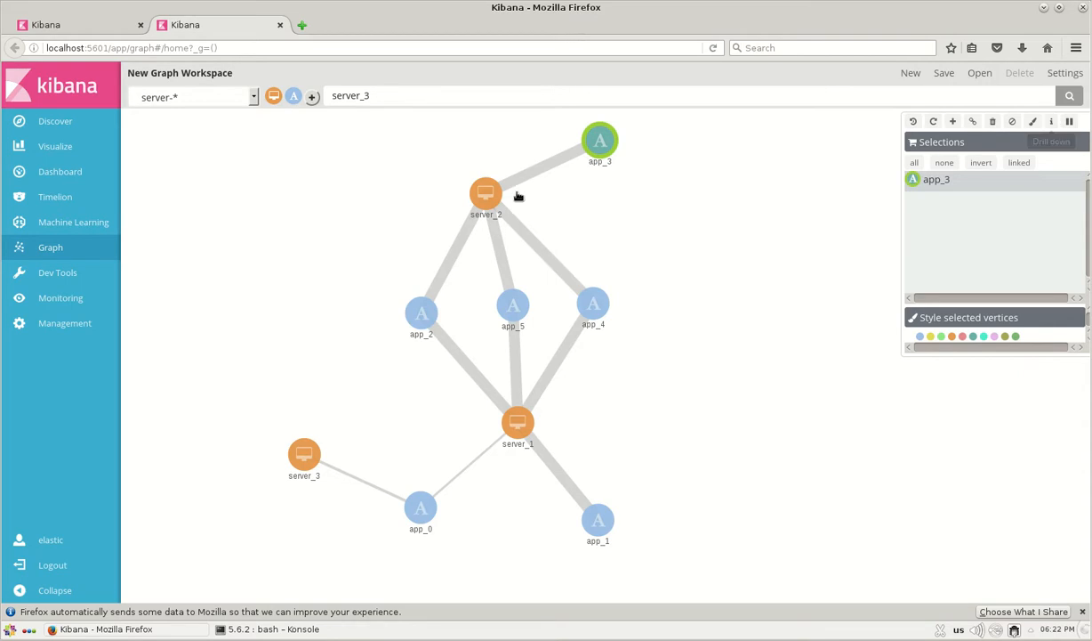
mouse_move(620, 196)
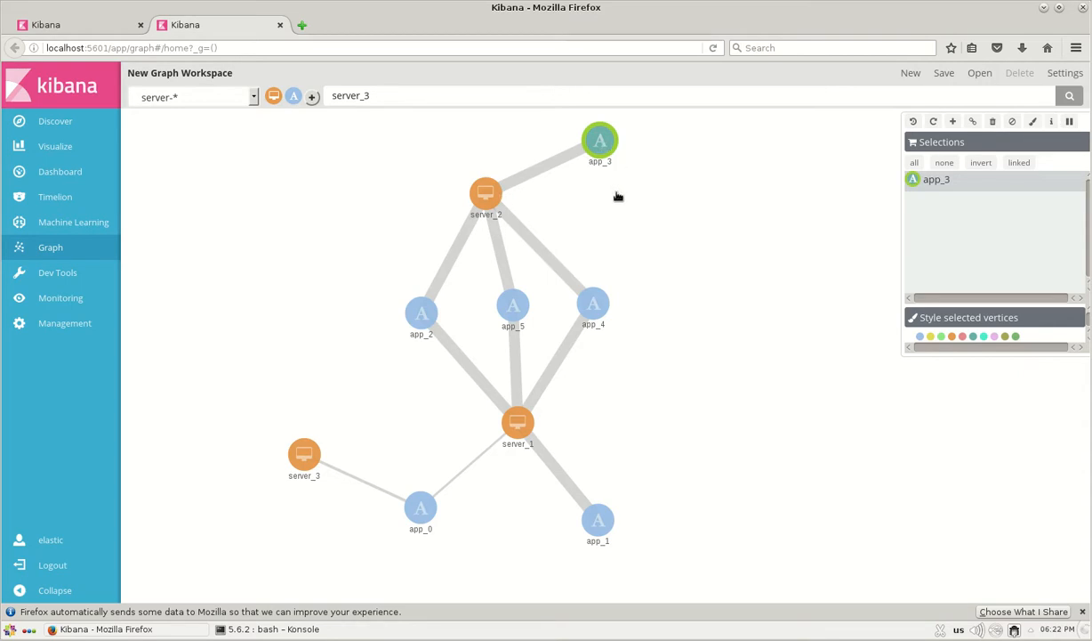
Step: Drill down from app_3 to its raw documents in Discover
left_click(600, 142)
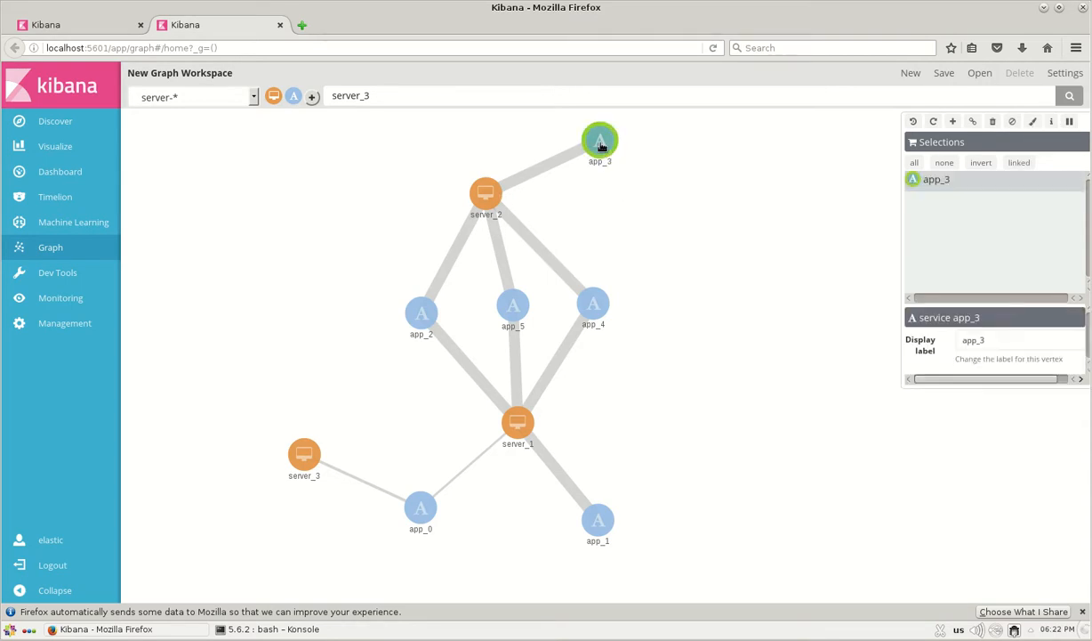
left_click(1053, 121)
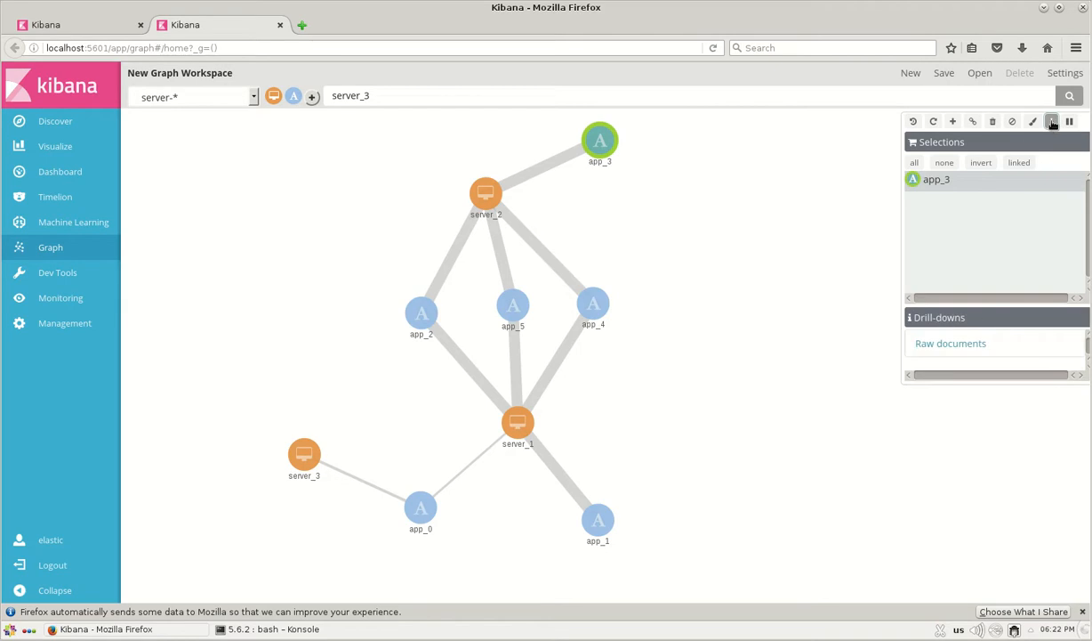
left_click(950, 342)
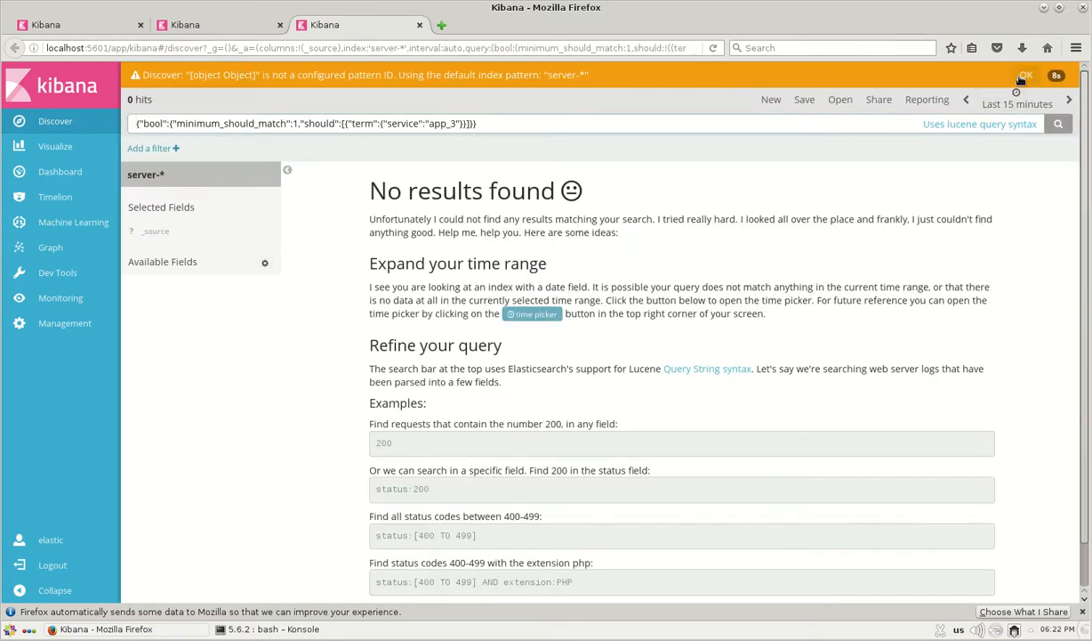
Step: Widen Discover to the last 1 year showing 129,420 app_3 hits, then return to the graph
left_click(1018, 79)
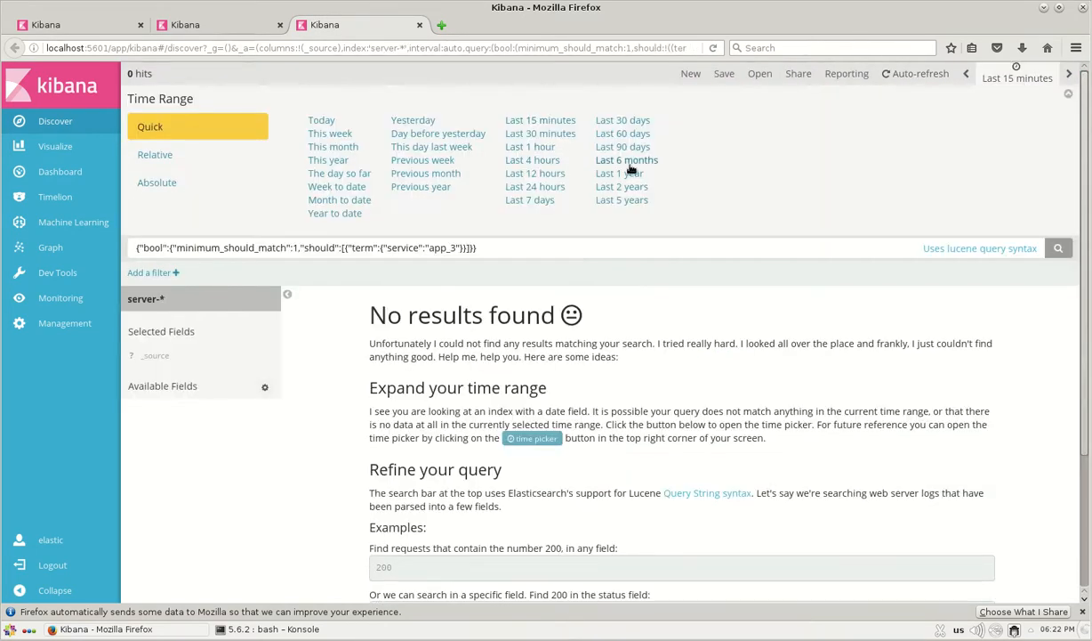
left_click(619, 172)
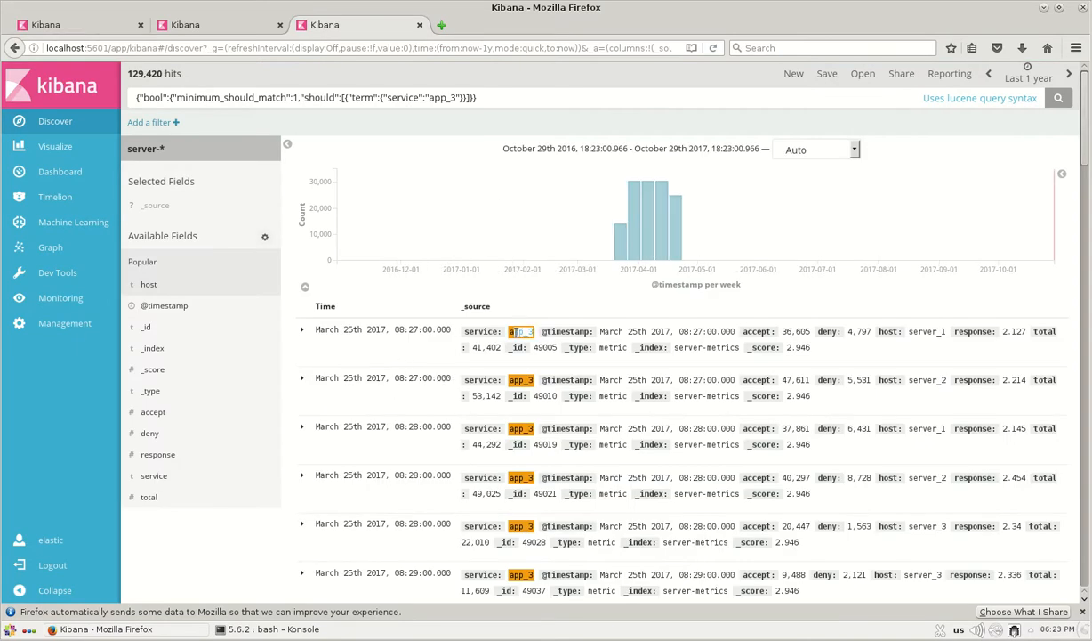
mouse_move(230, 327)
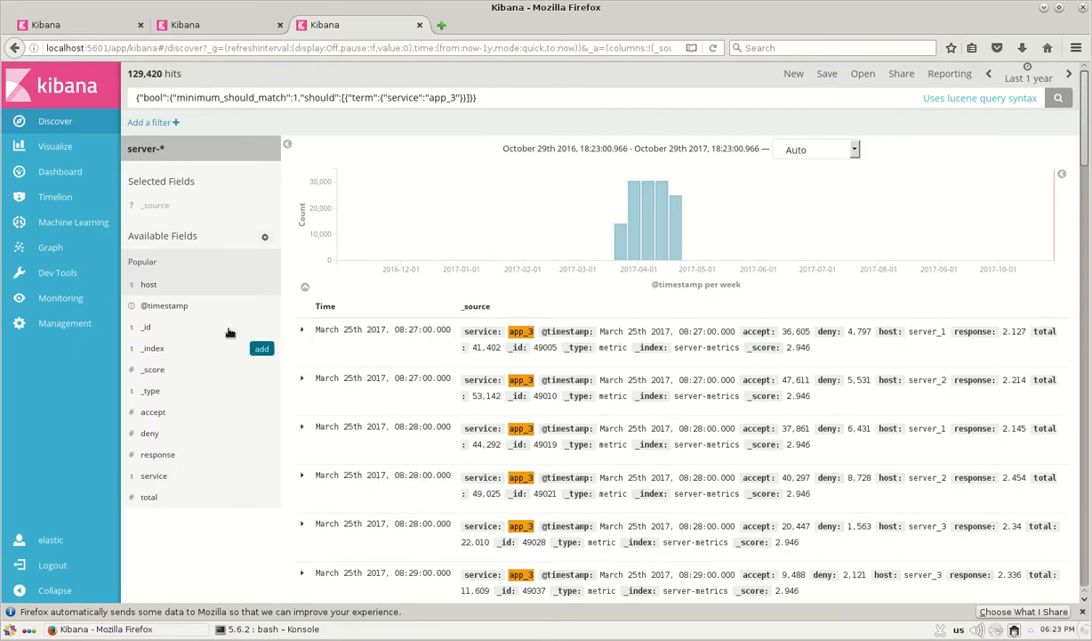
left_click(303, 329)
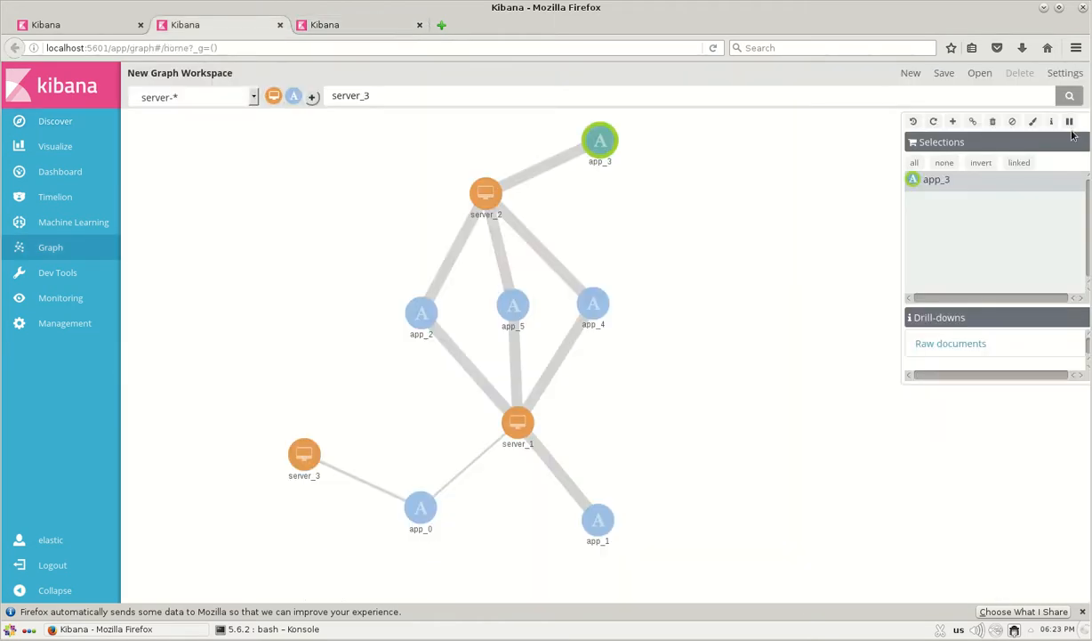
mouse_move(1070, 121)
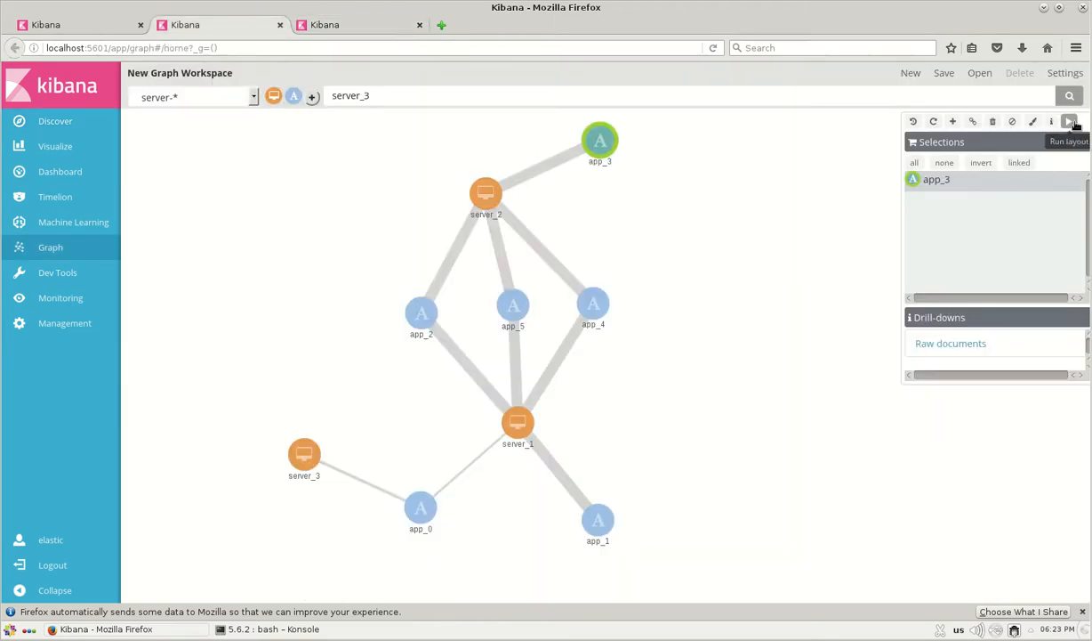
Step: Run and pause the graph layout, then remove all vertices from the workspace
left_click(1068, 121)
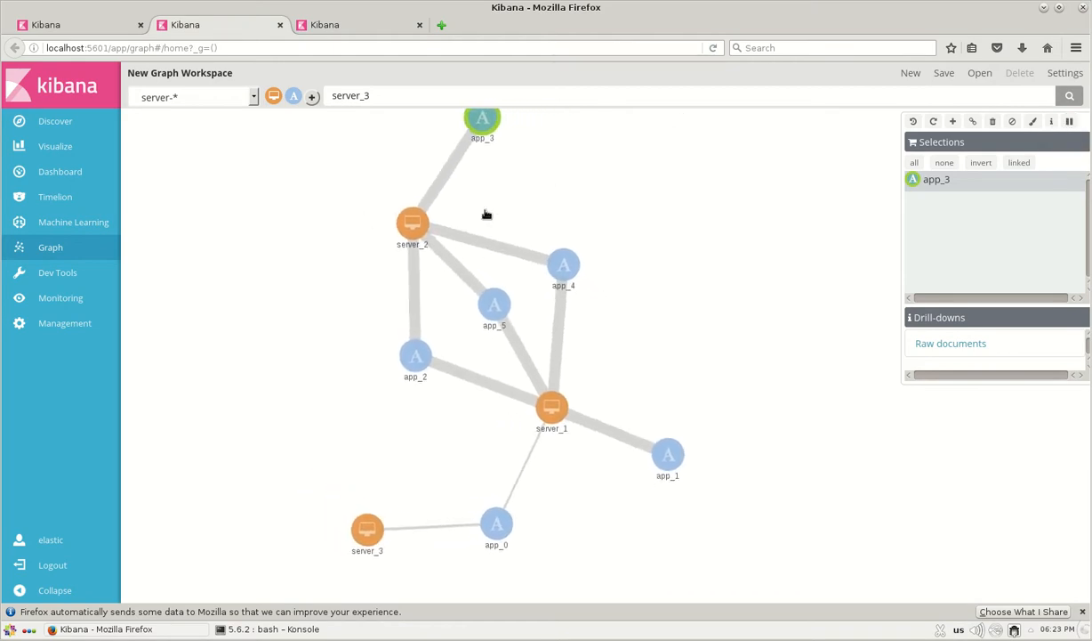
left_click(1068, 121)
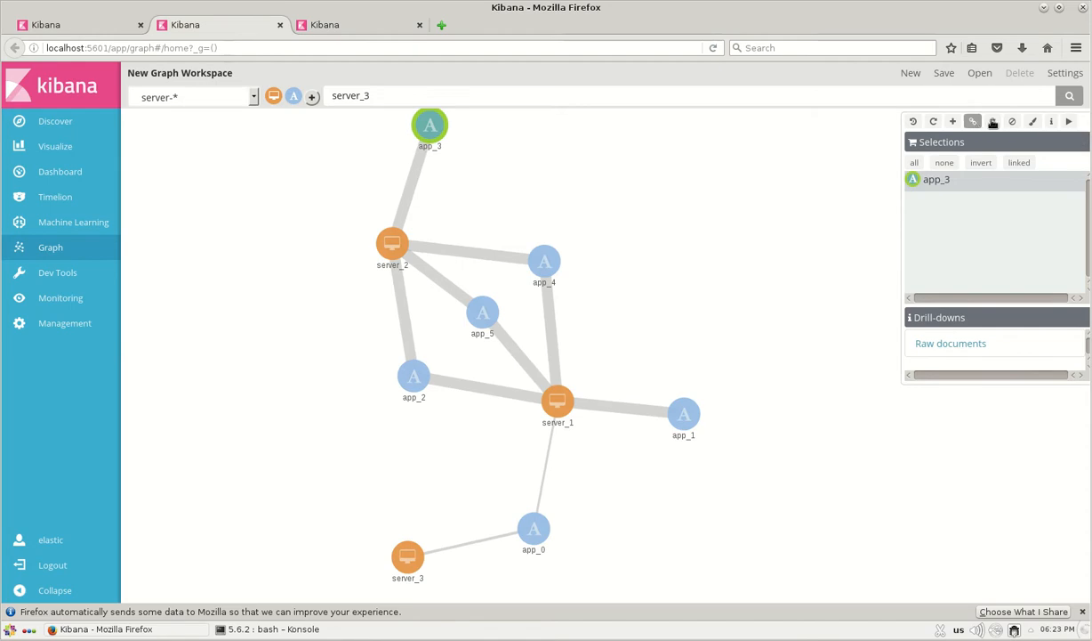
mouse_move(993, 121)
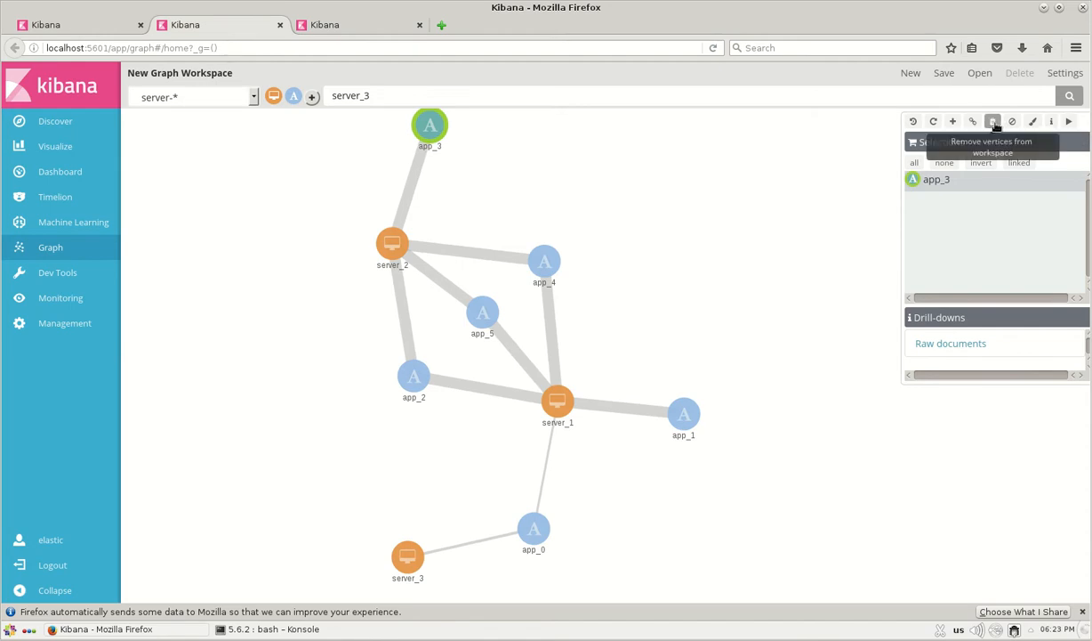
left_click(993, 121)
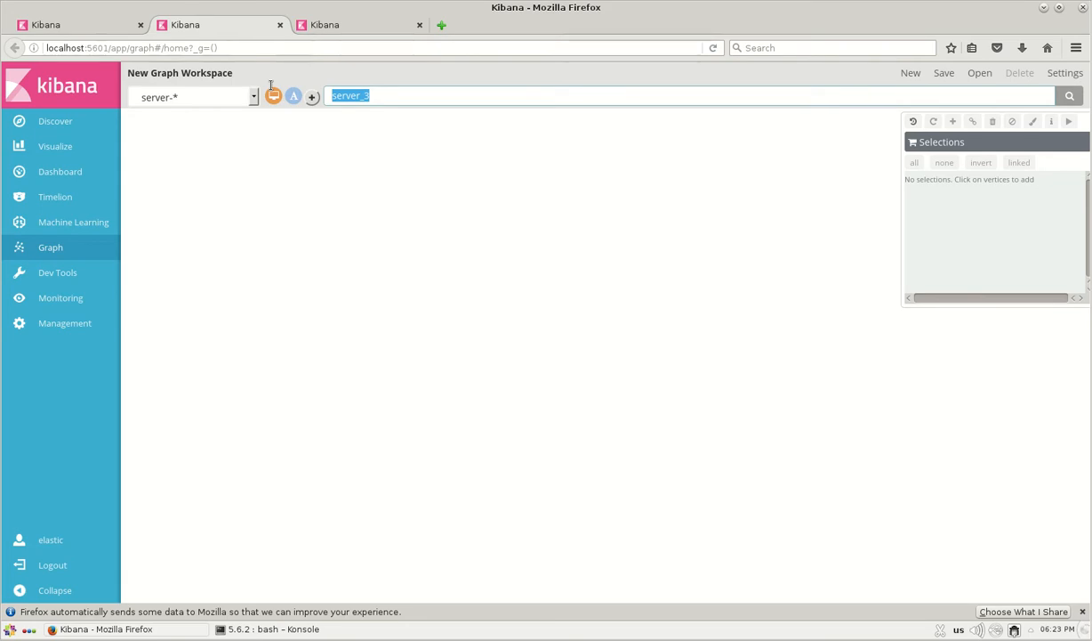
Step: Search app_0, app_1, app_4 and app_5 to add each service and its server links to the graph
type("a")
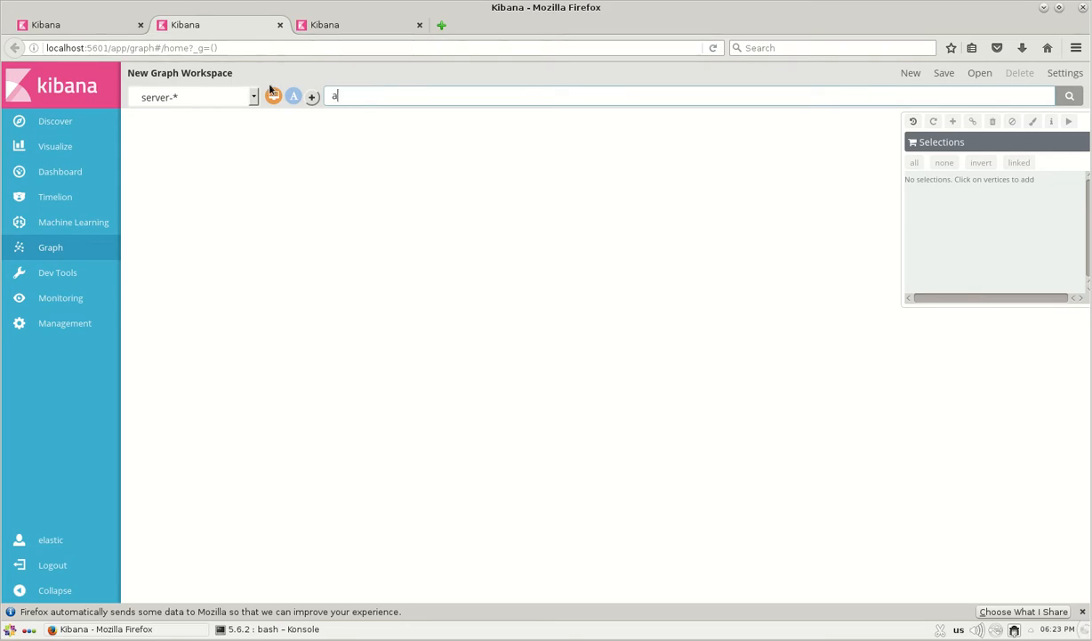
type("pp_0")
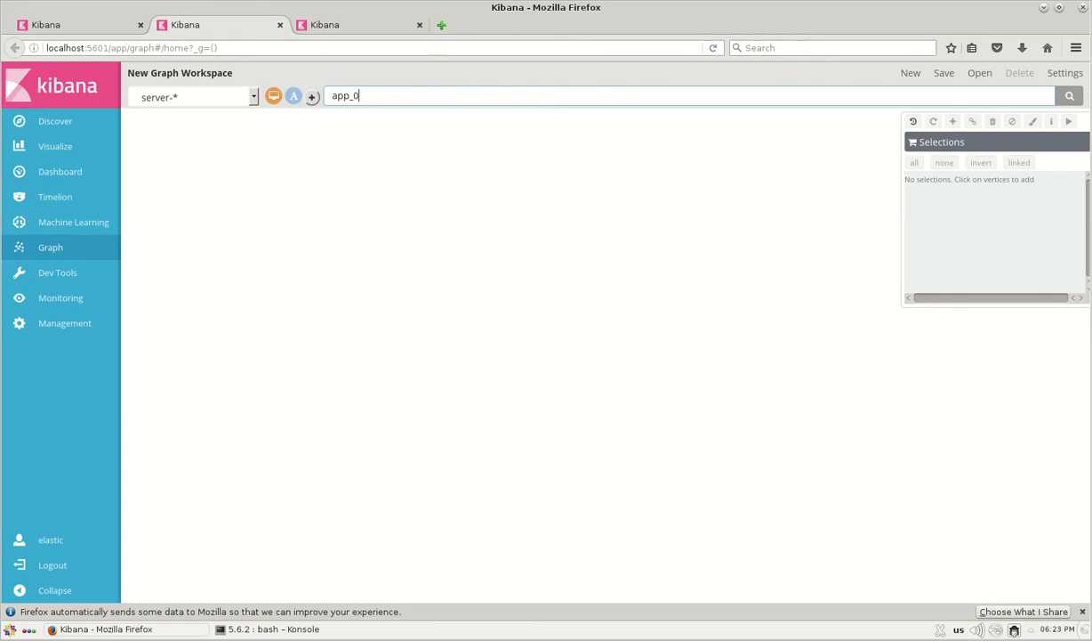
left_click(1069, 96)
type("1")
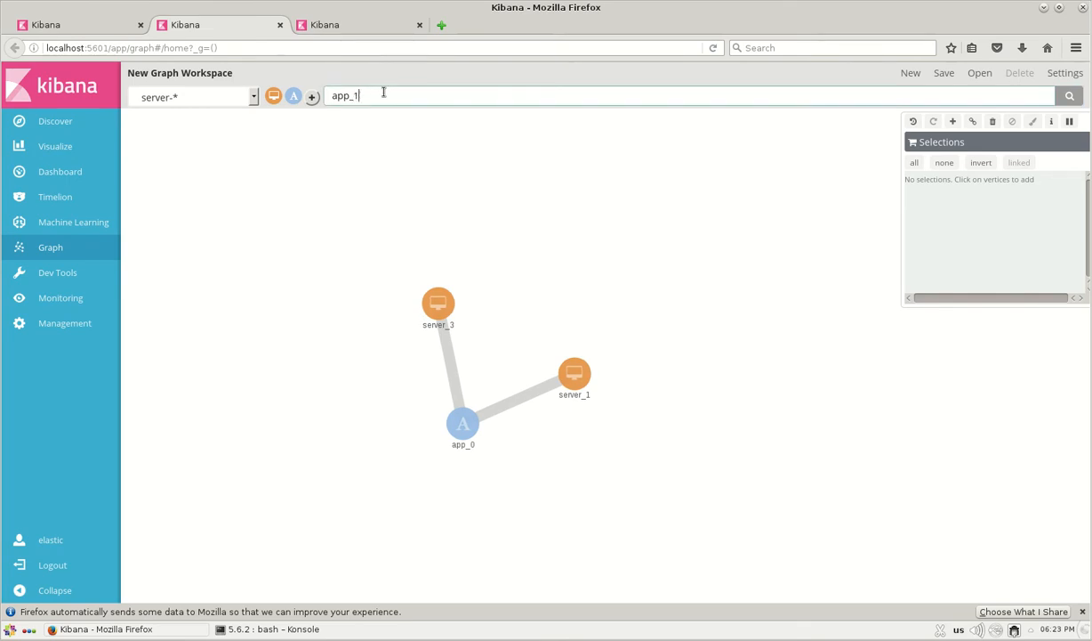
left_click(1069, 96)
type("4")
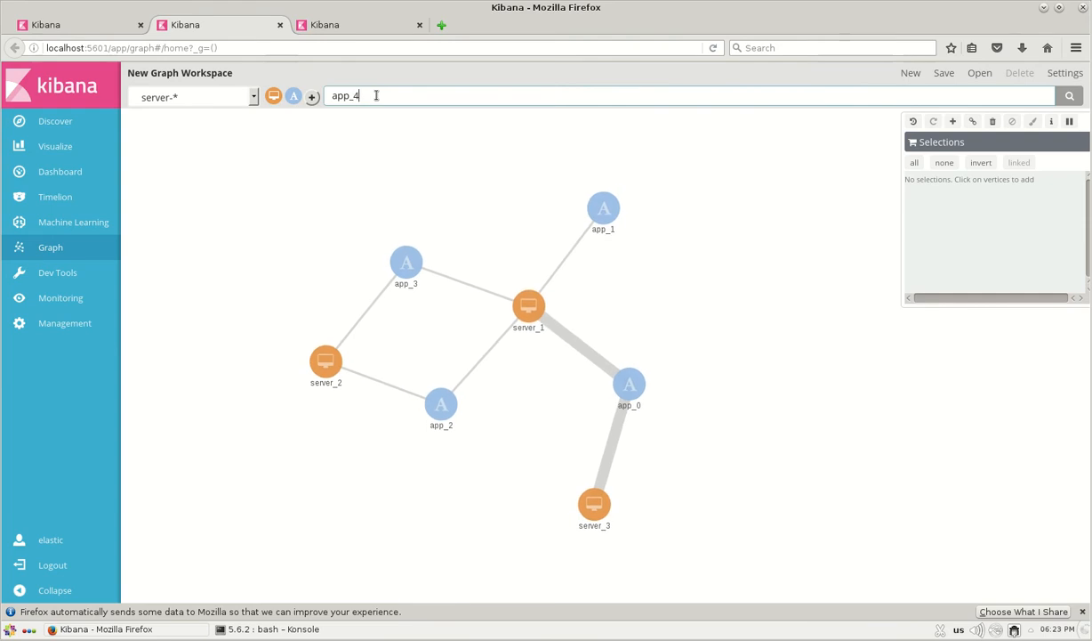
left_click(1069, 96)
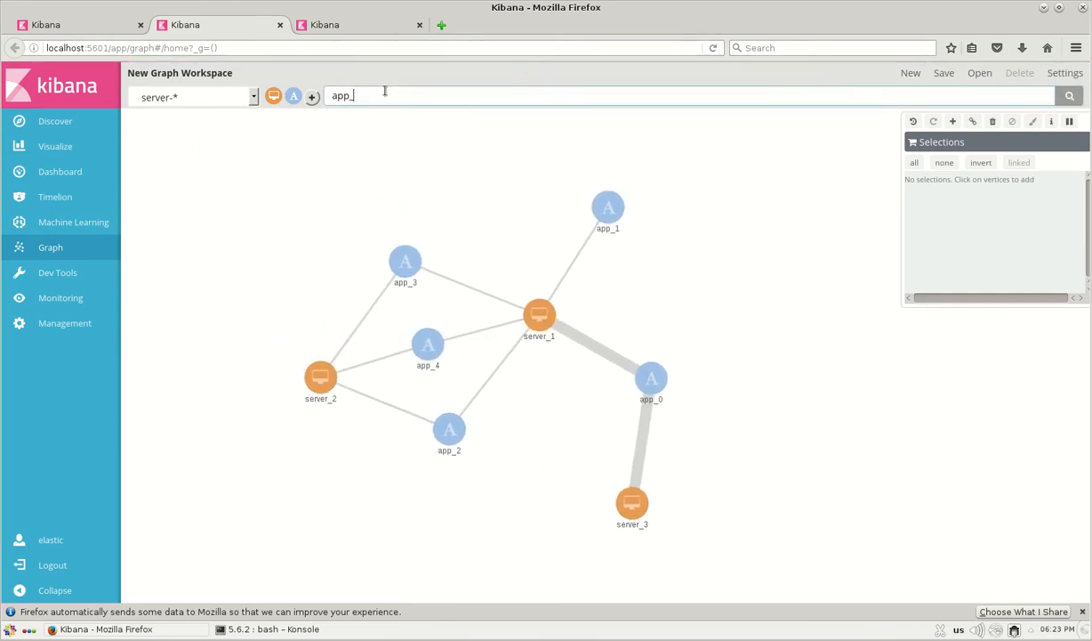
left_click(1069, 96)
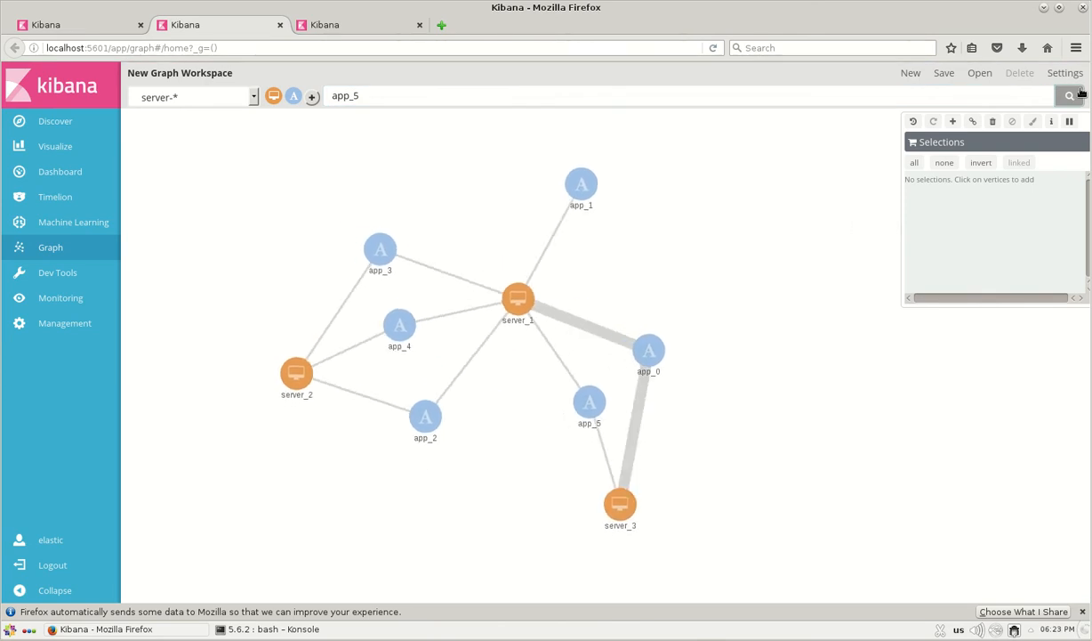